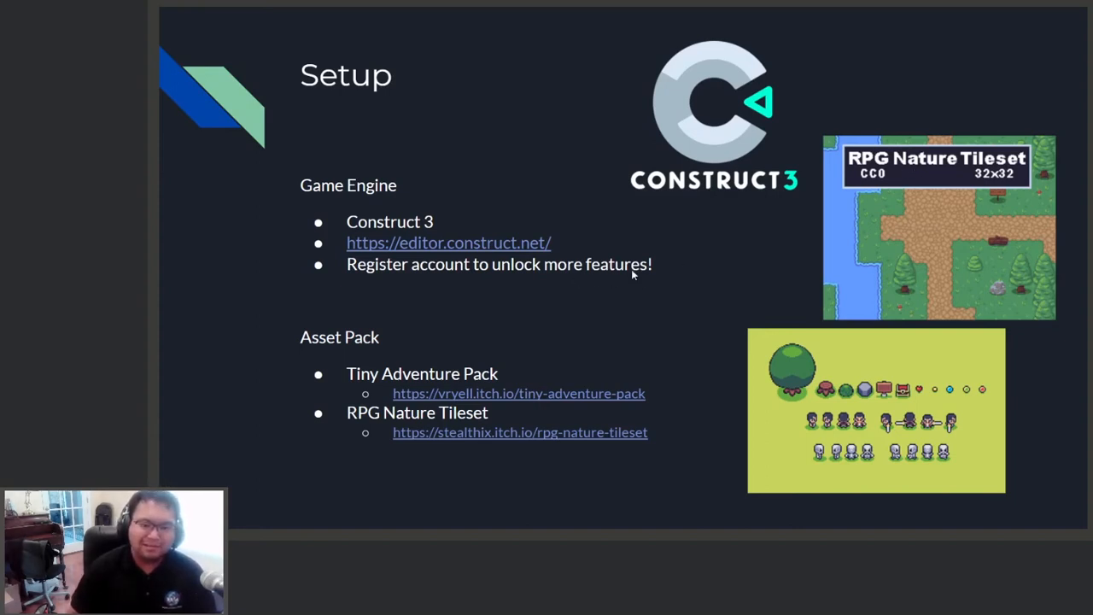
mouse_move(352, 224)
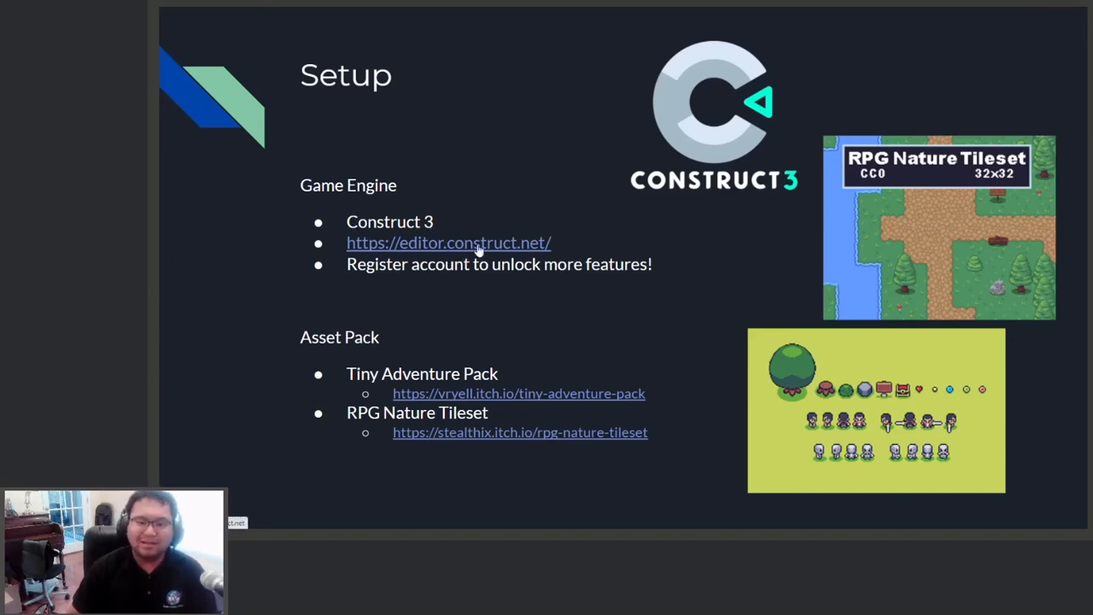
mouse_move(635, 197)
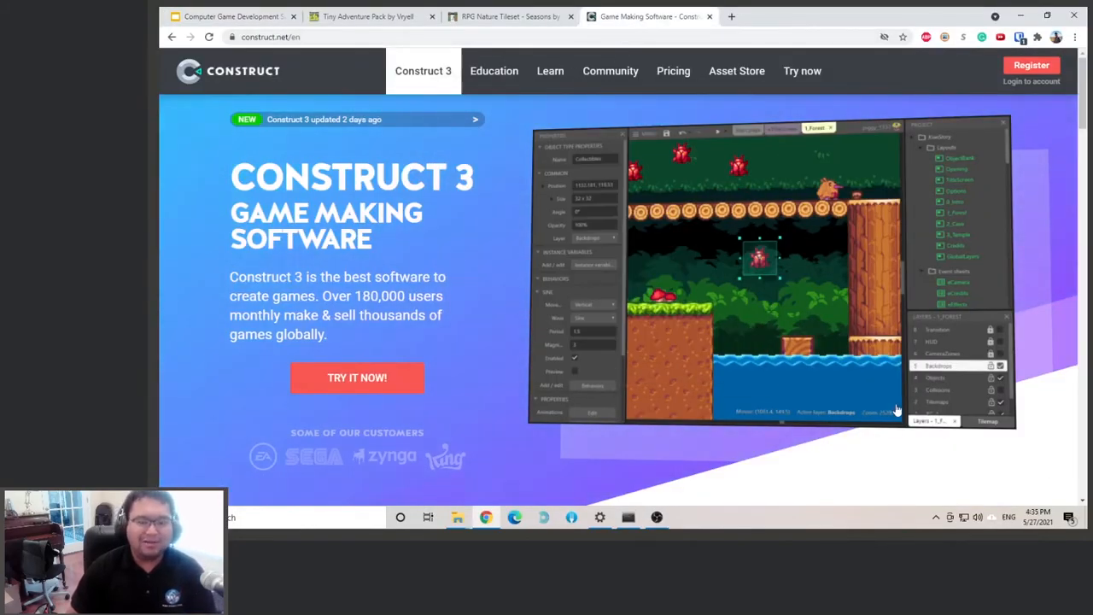
mouse_move(357, 377)
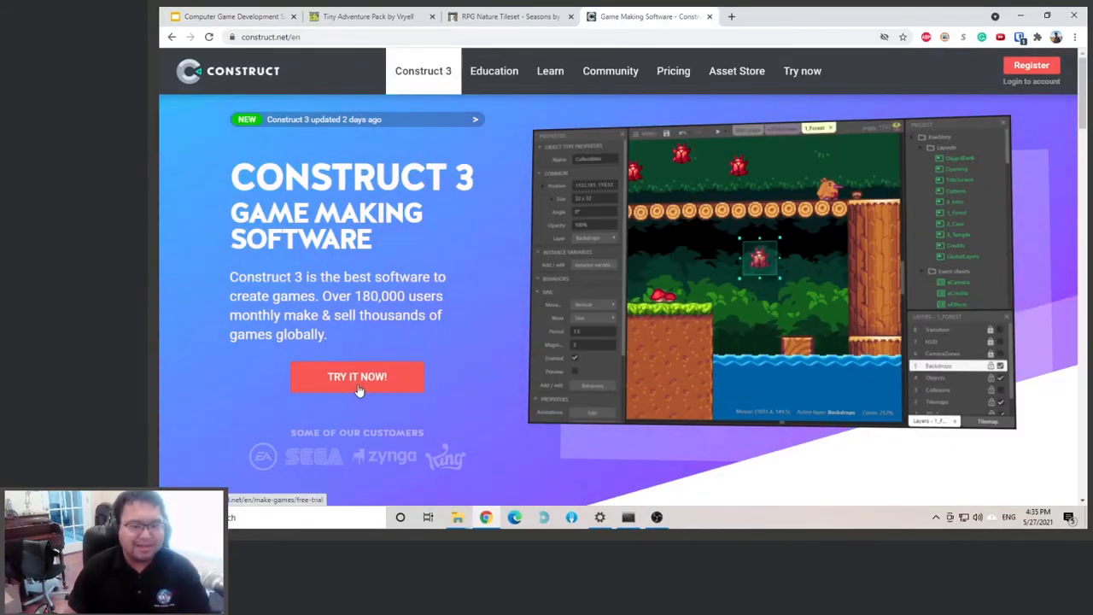
- Go from construct.net's TRY IT NOW to the Free Trial page and launch the editor
left_click(357, 377)
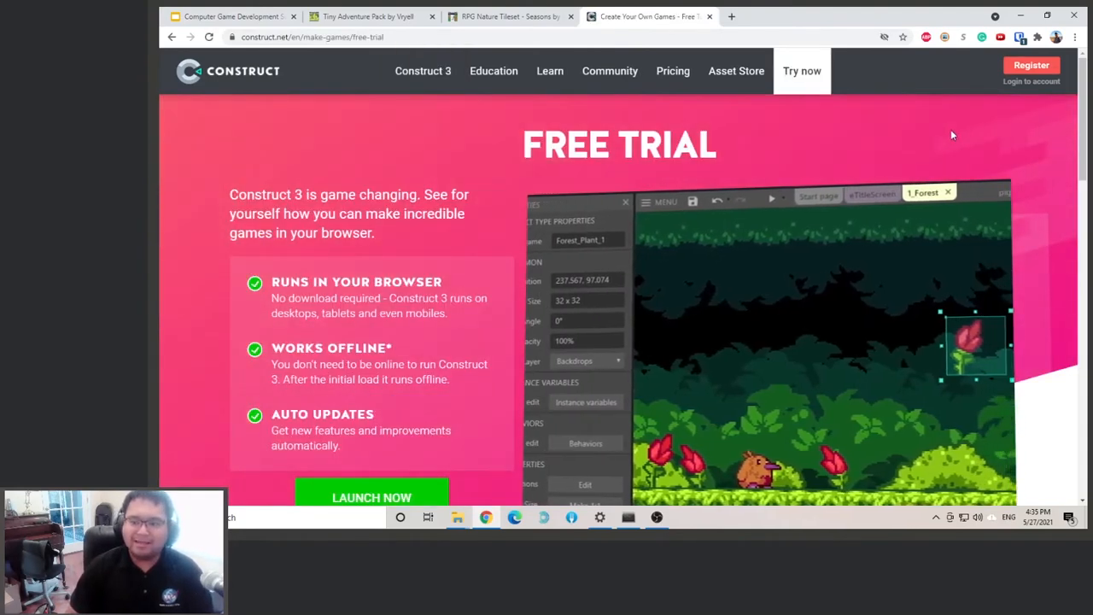
left_click(372, 497)
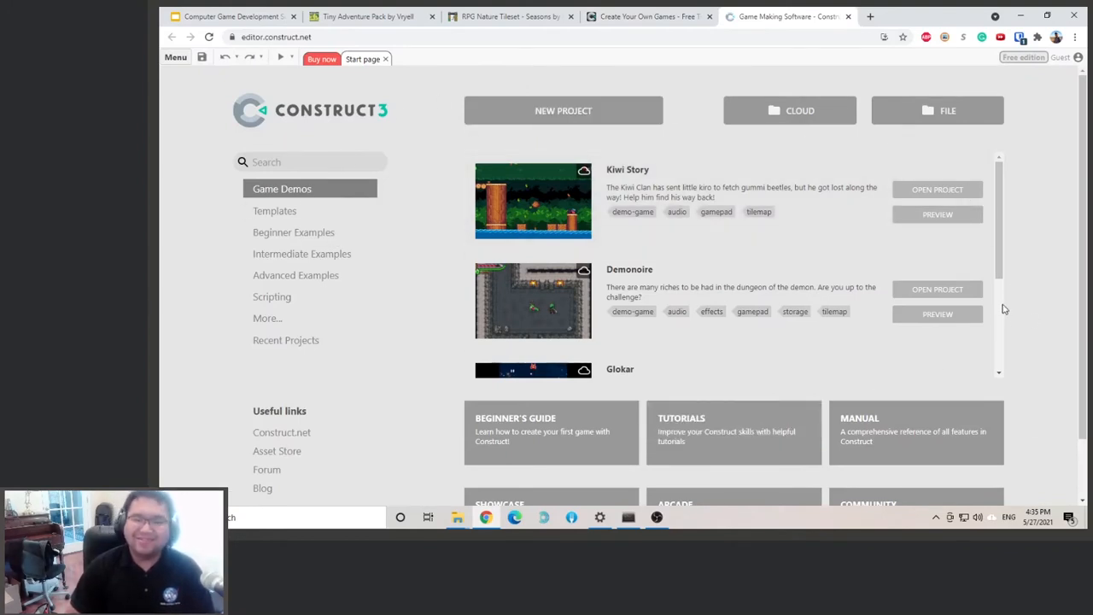
mouse_move(1068, 75)
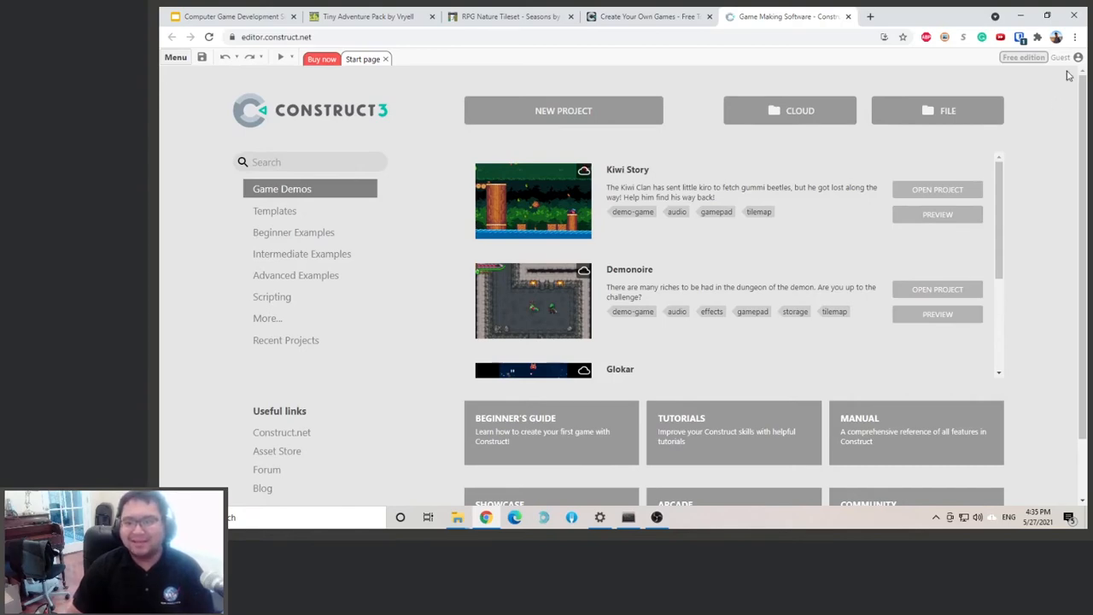
left_click(1062, 58)
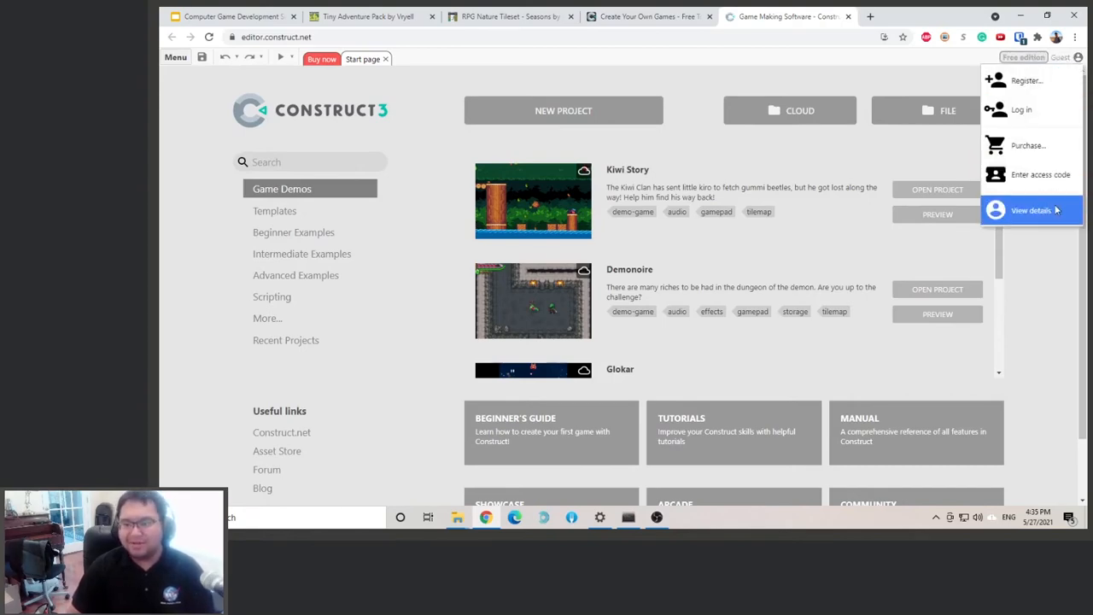
left_click(1032, 210)
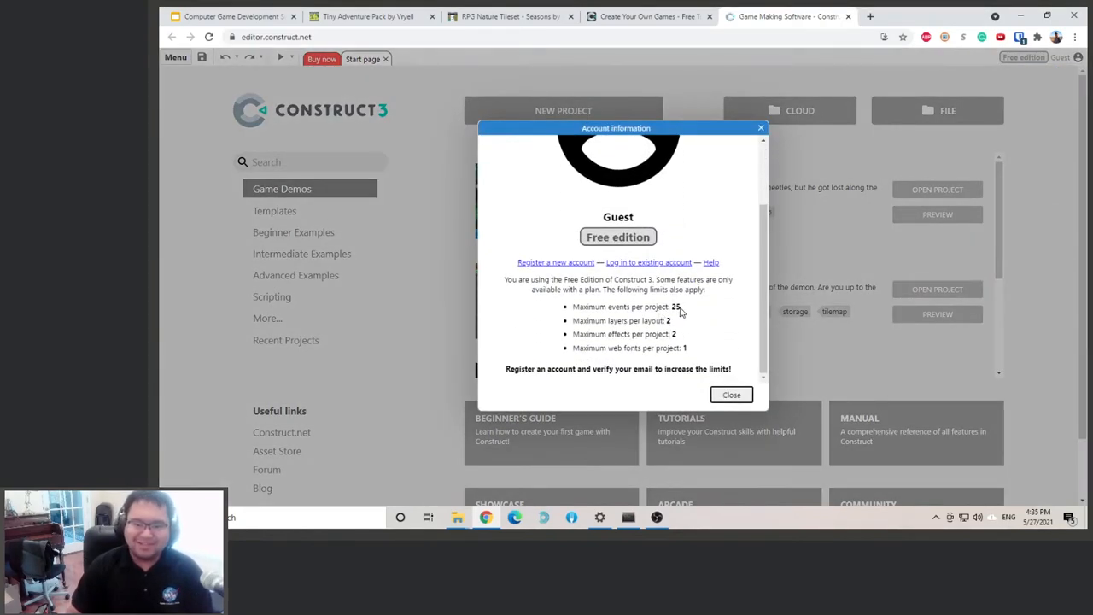
mouse_move(628, 318)
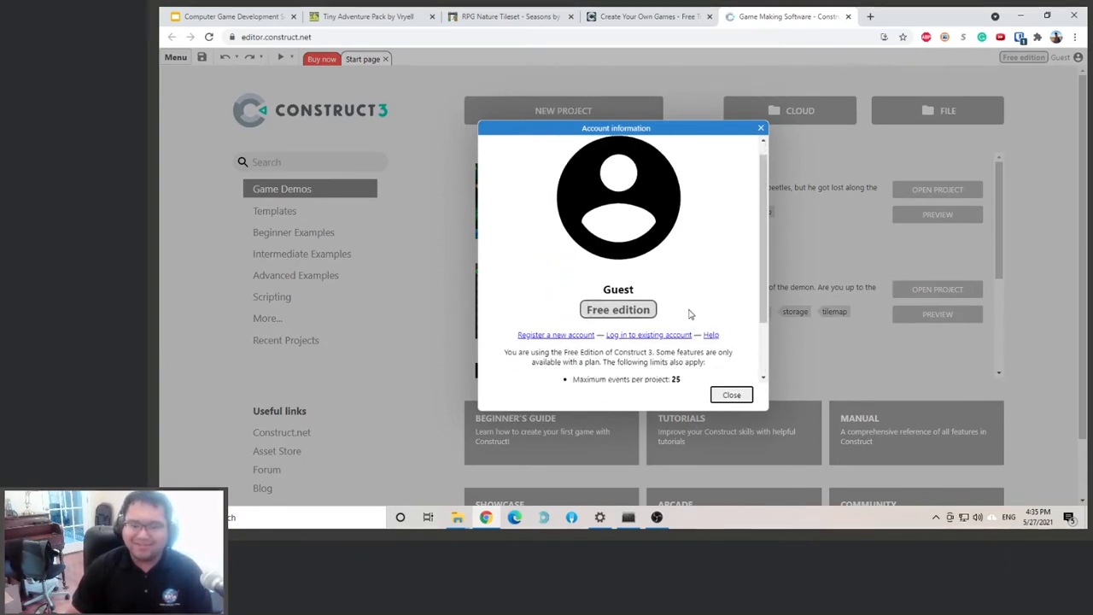
left_click(731, 394)
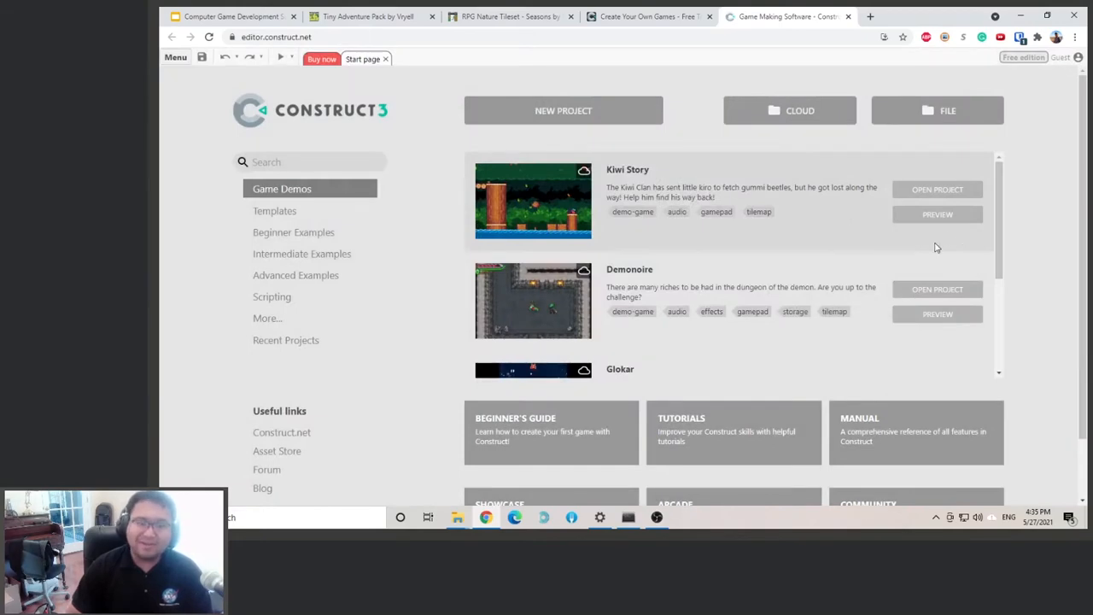
left_click(1062, 57)
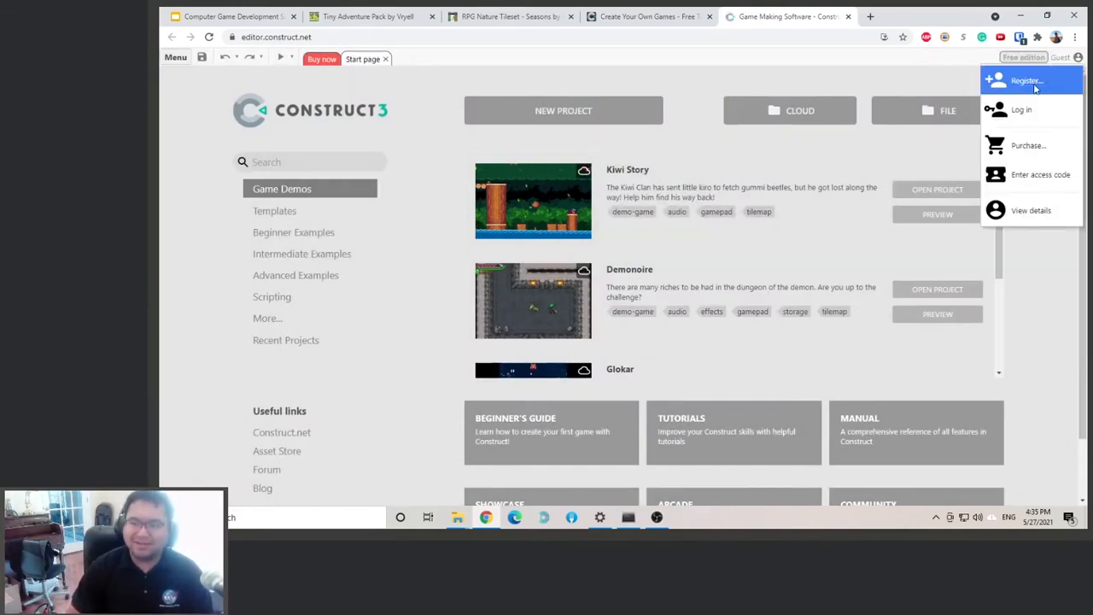
- Open Register a New Account from the account menu and scroll to Create Account
left_click(1026, 80)
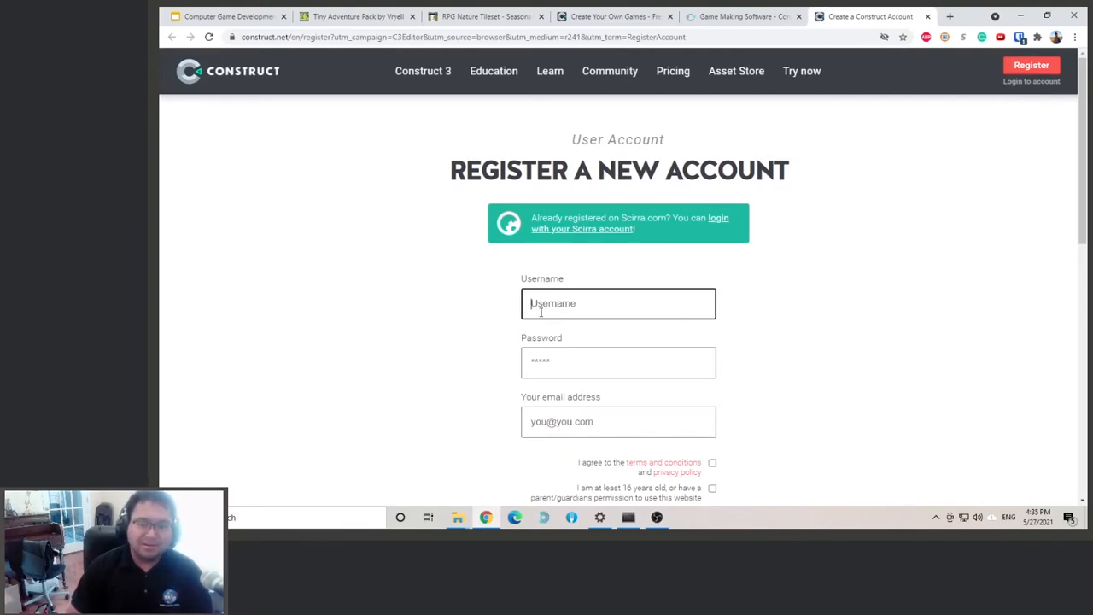
scroll("down", 3)
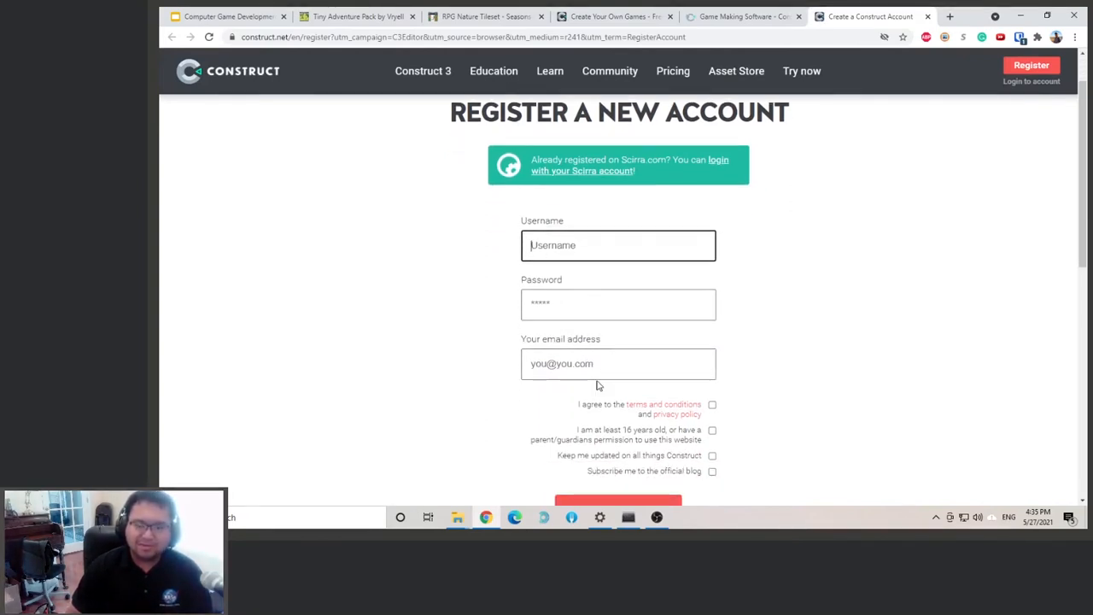
mouse_move(712, 429)
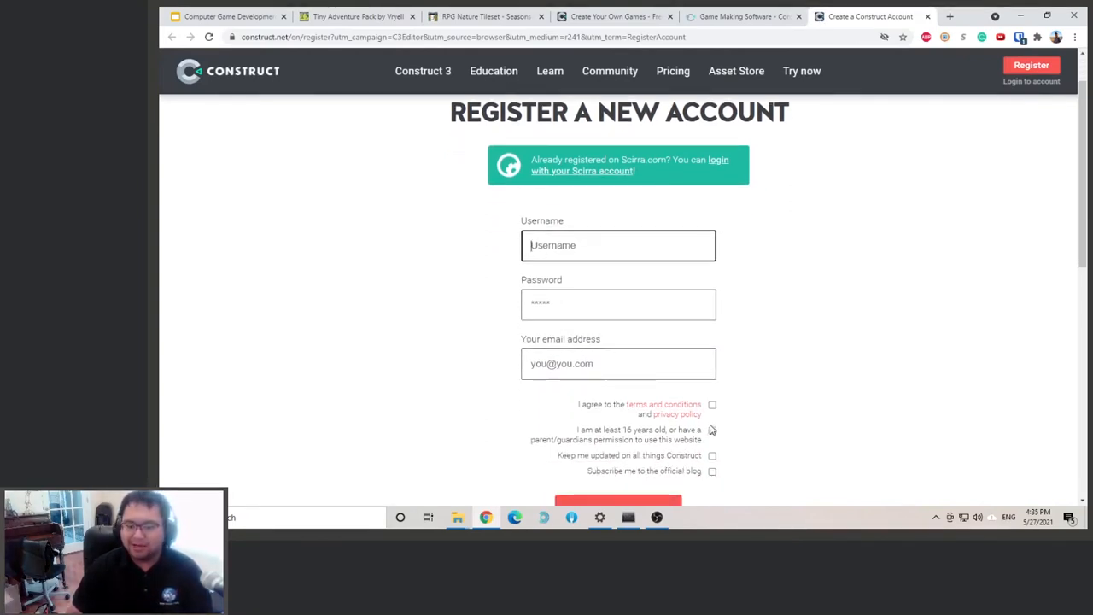
scroll("down", 3)
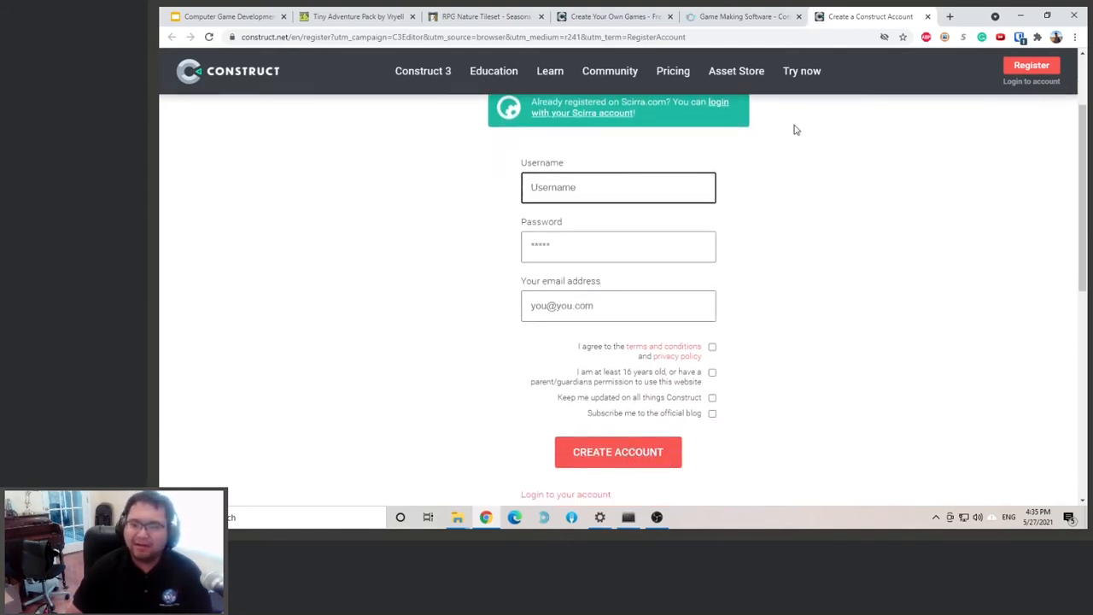
- Return to the Construct 3 editor tab and log in to the account
left_click(742, 16)
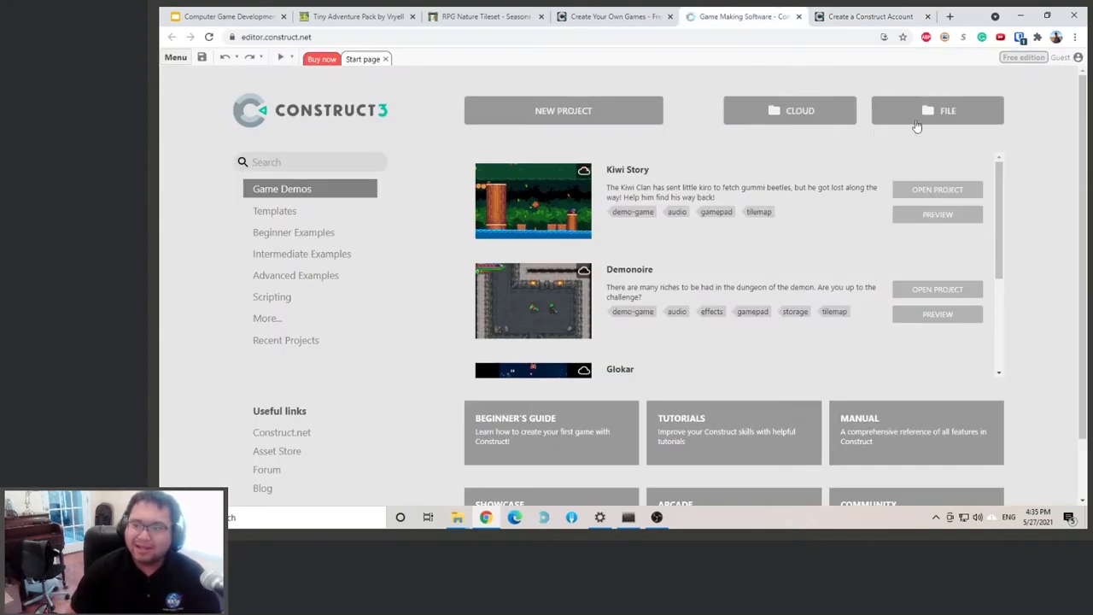
left_click(1061, 58)
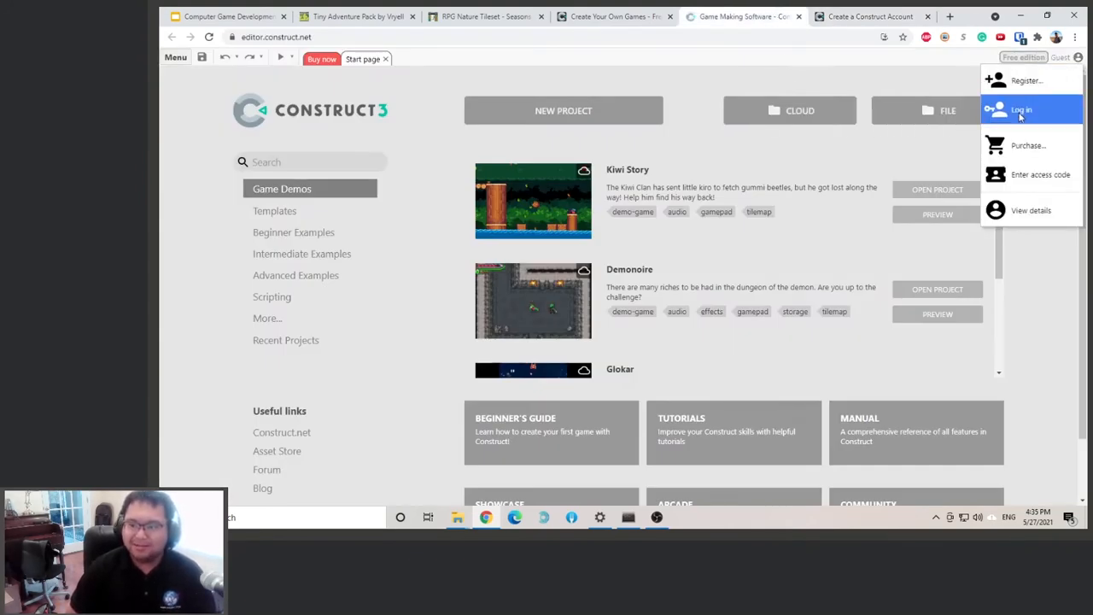
left_click(1022, 109)
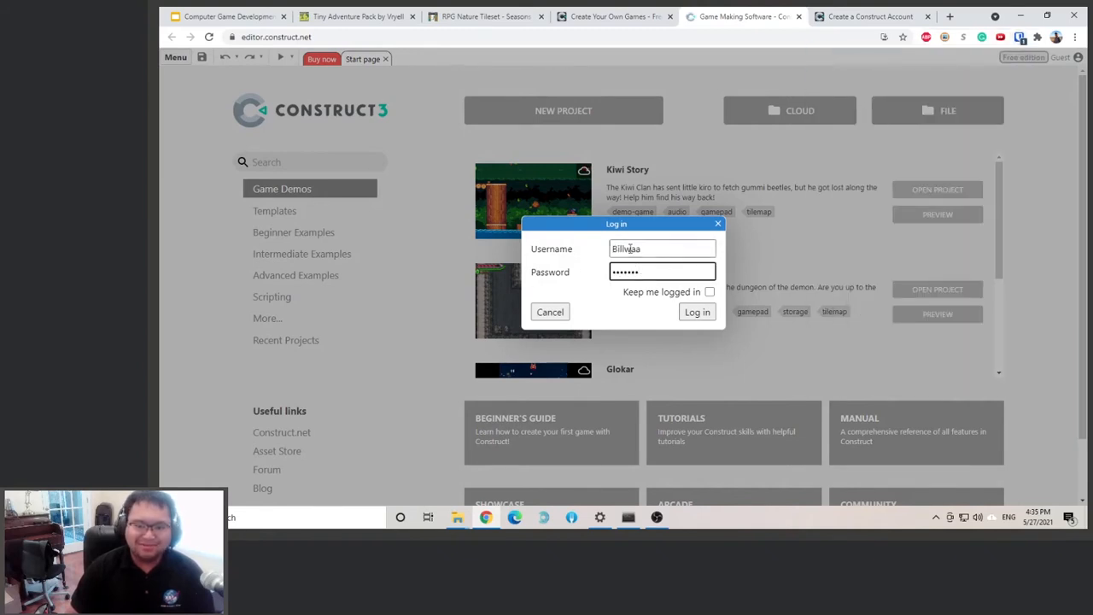
left_click(697, 311)
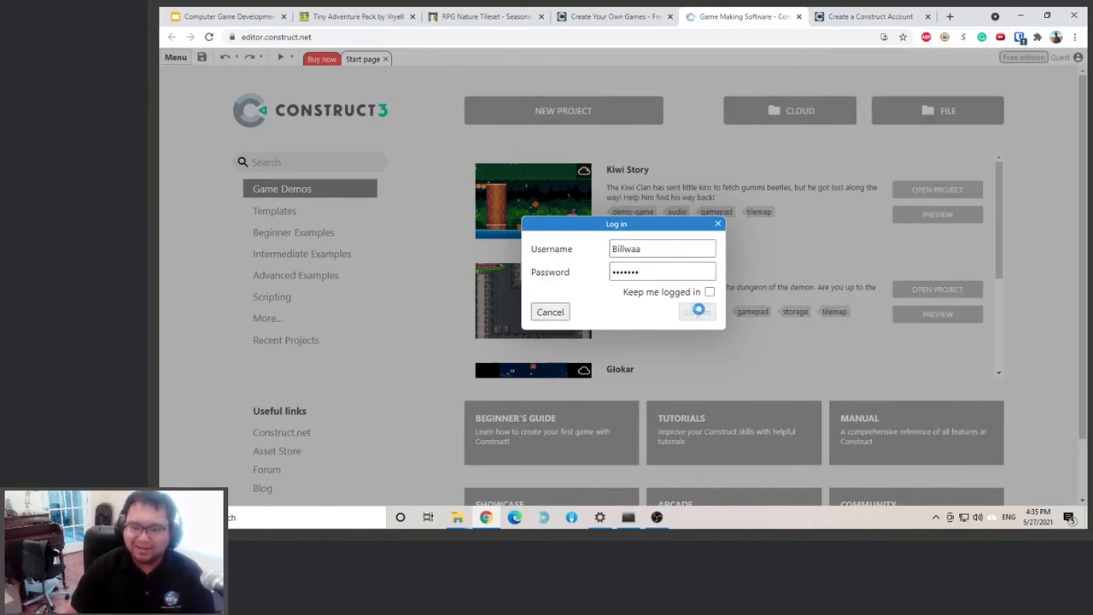
left_click(696, 312)
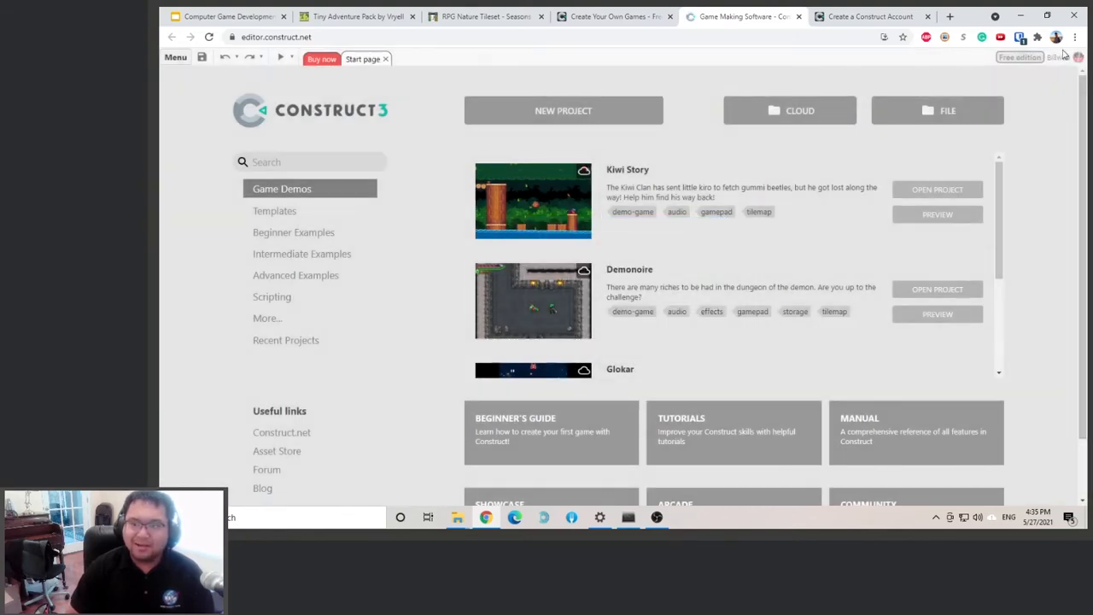
- Review the account details showing the Free edition's 50-event limit, then close them
left_click(1078, 57)
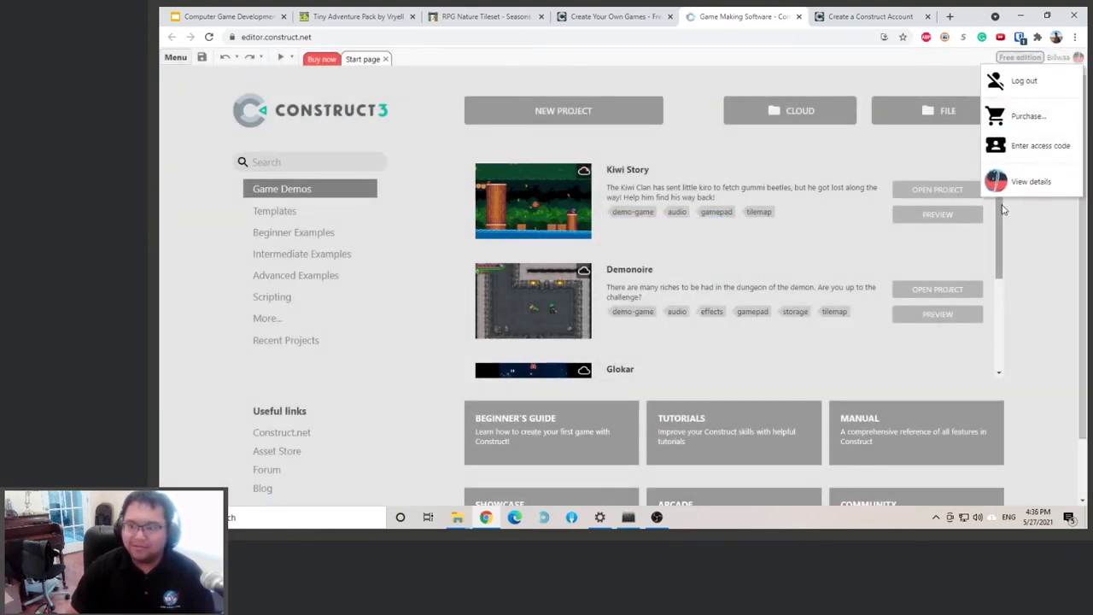
left_click(1031, 181)
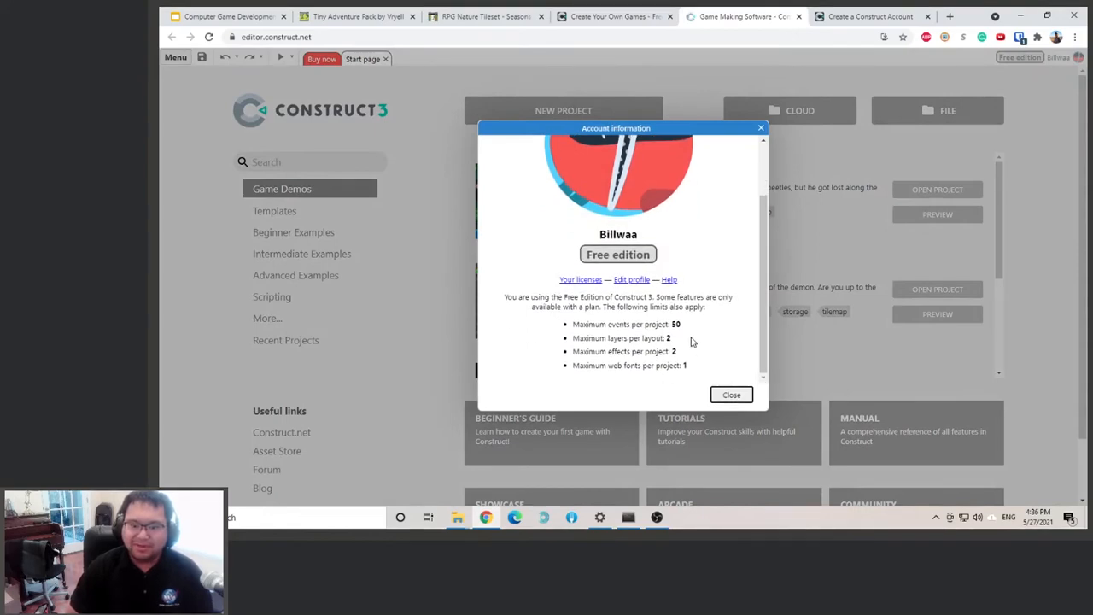
mouse_move(678, 333)
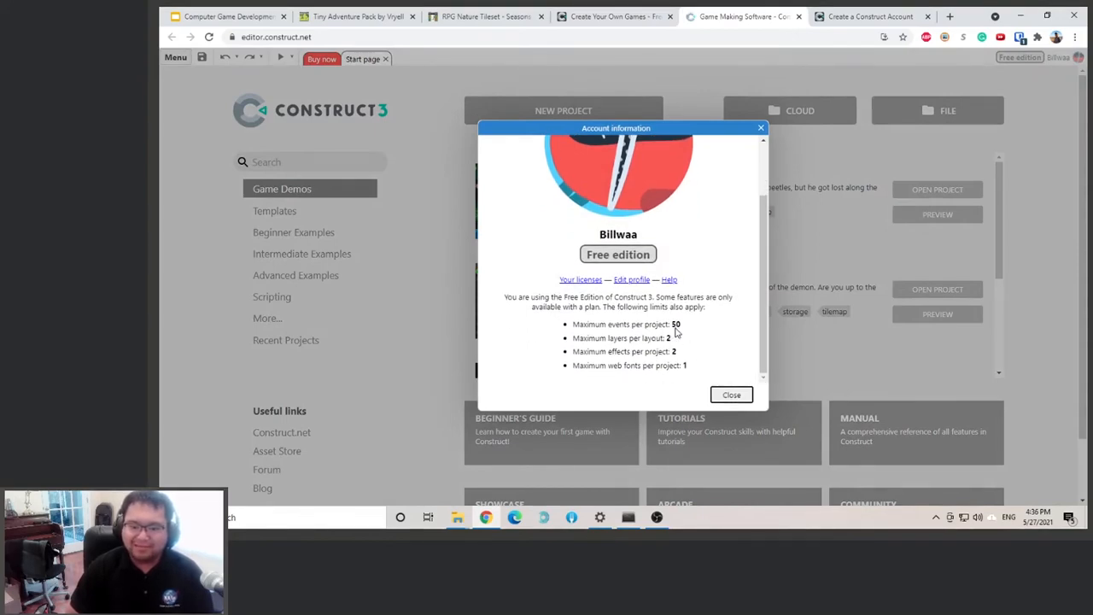
mouse_move(731, 395)
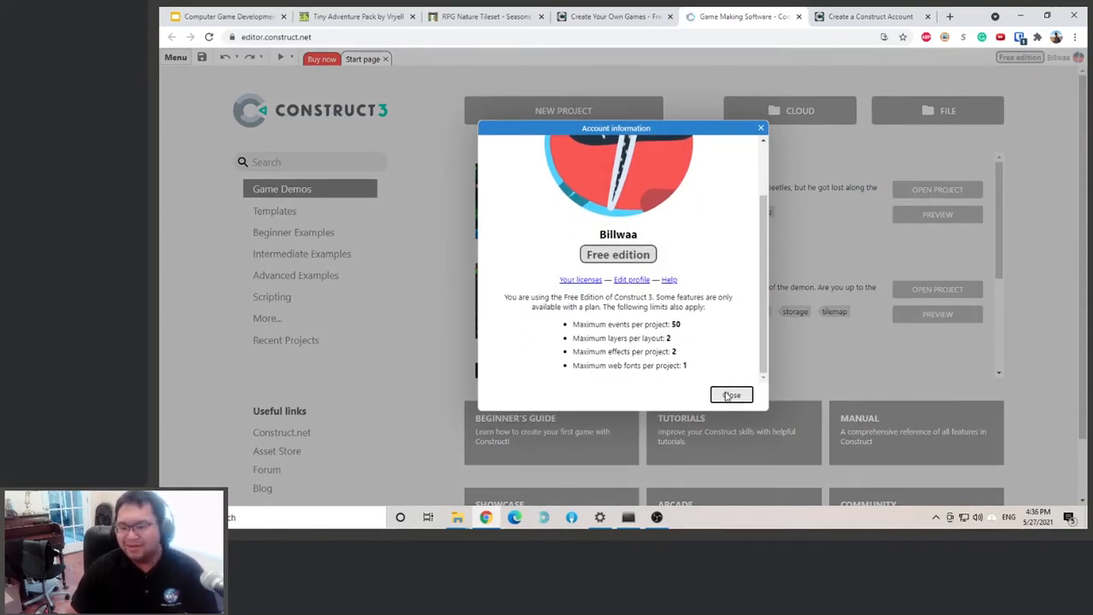
left_click(732, 395)
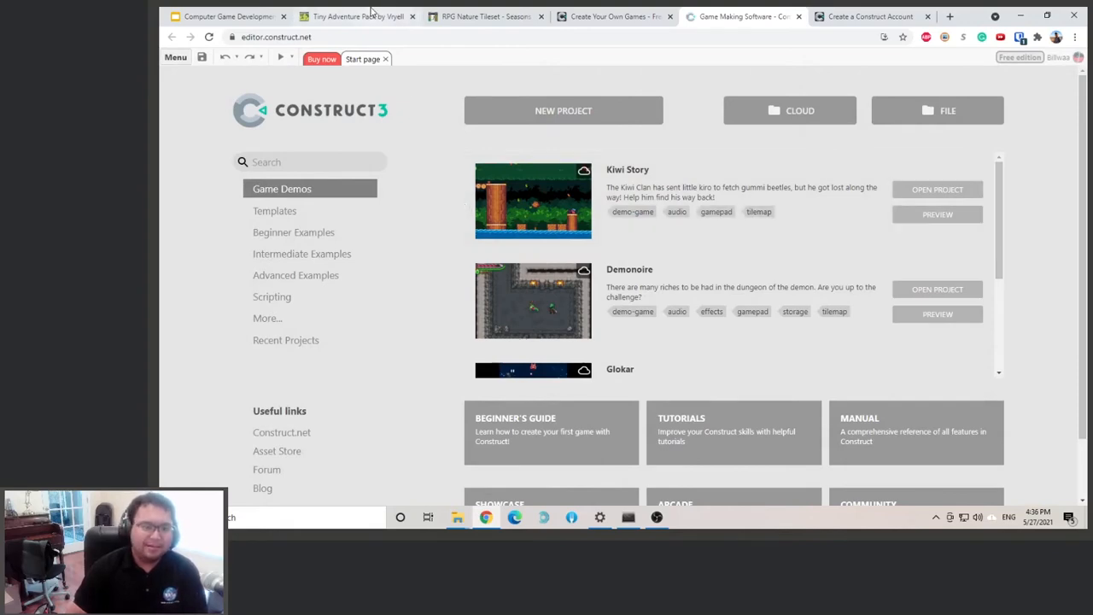
- On the Tiny Adventure Pack page, choose Download Now and skip payment with 'No thanks'
left_click(357, 16)
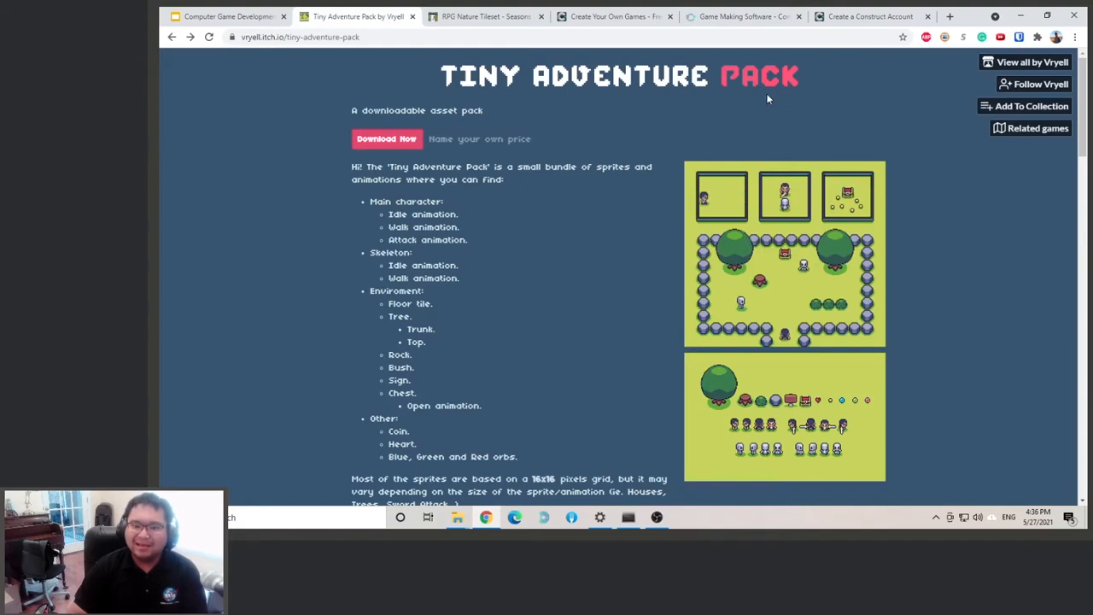
mouse_move(739, 107)
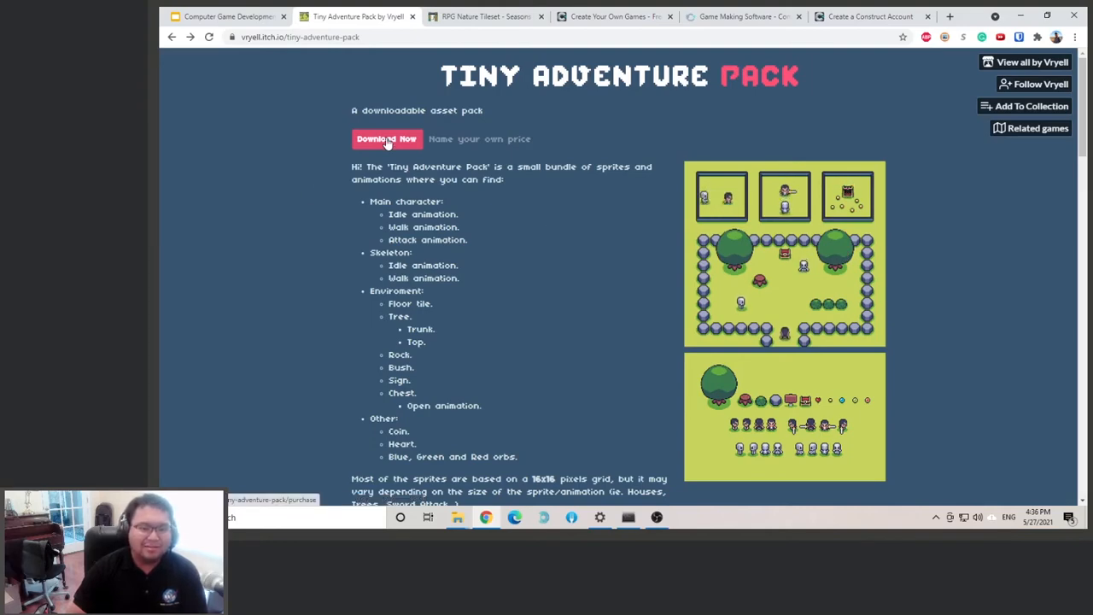
left_click(386, 138)
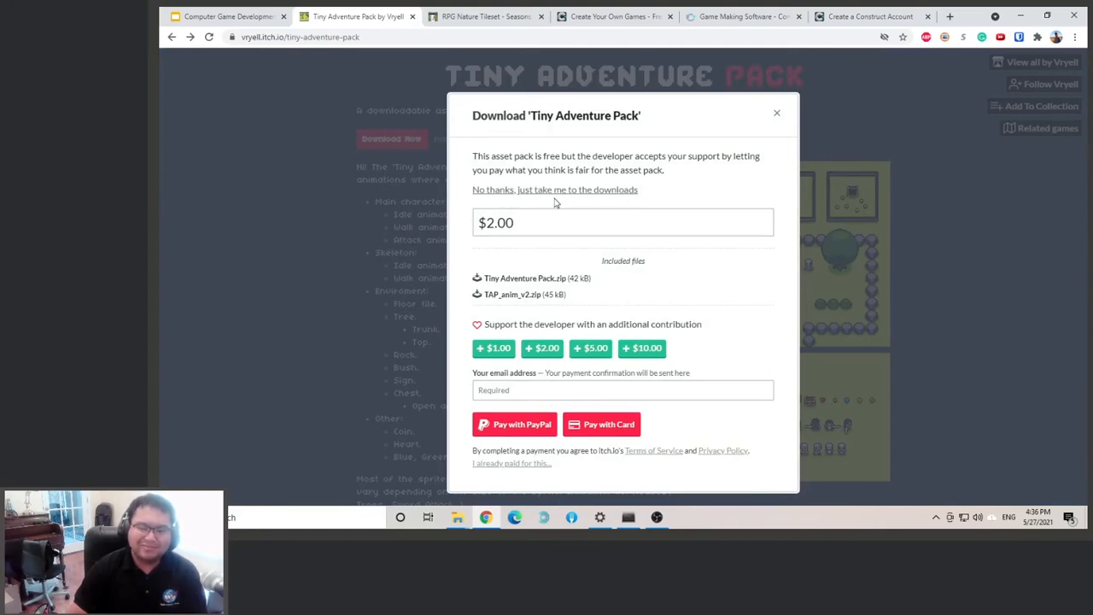
left_click(554, 190)
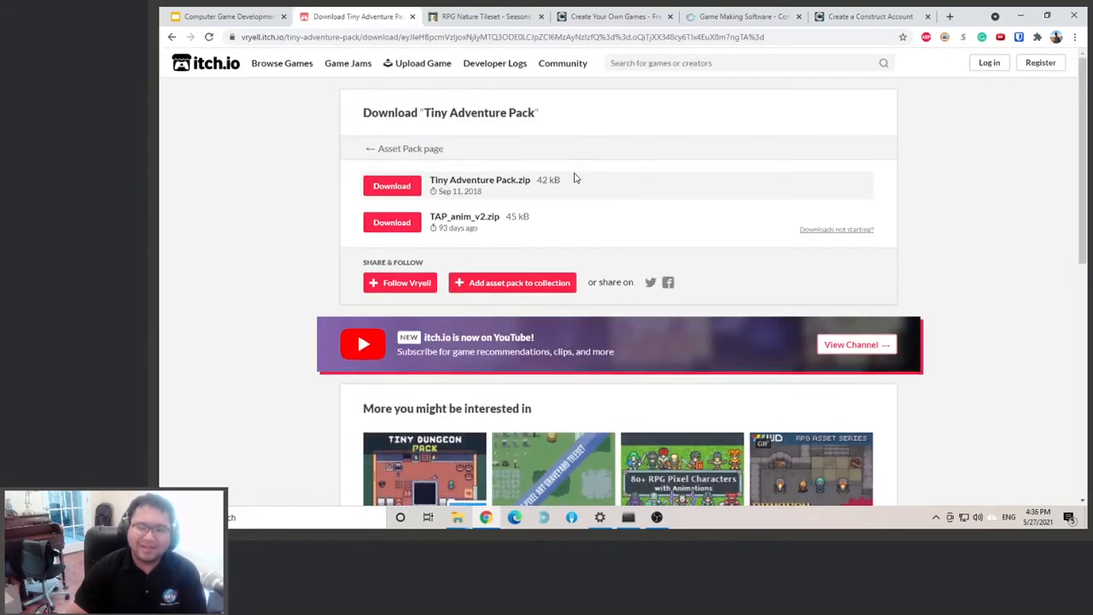
mouse_move(471, 182)
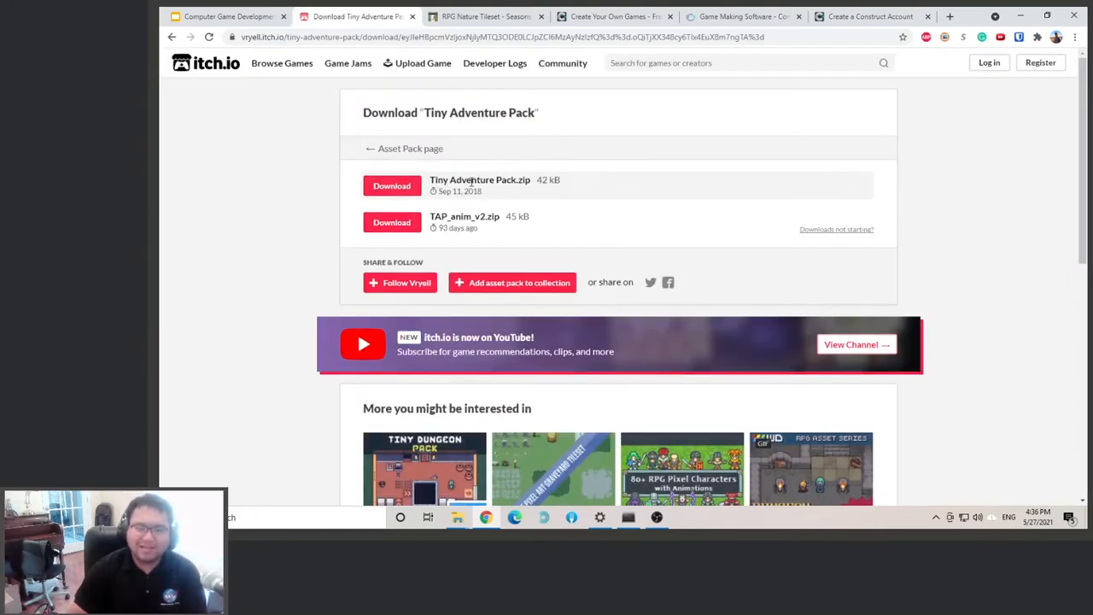
- Save Tiny Adventure Pack.zip into new Desktop folders NASA Game Design > Asset
left_click(392, 185)
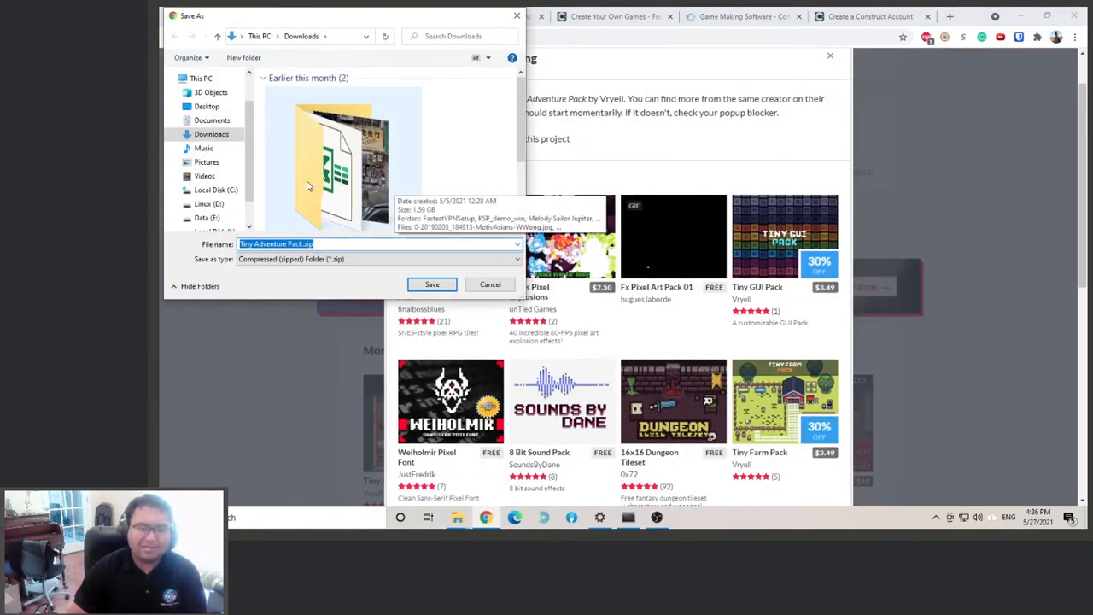
left_click(207, 106)
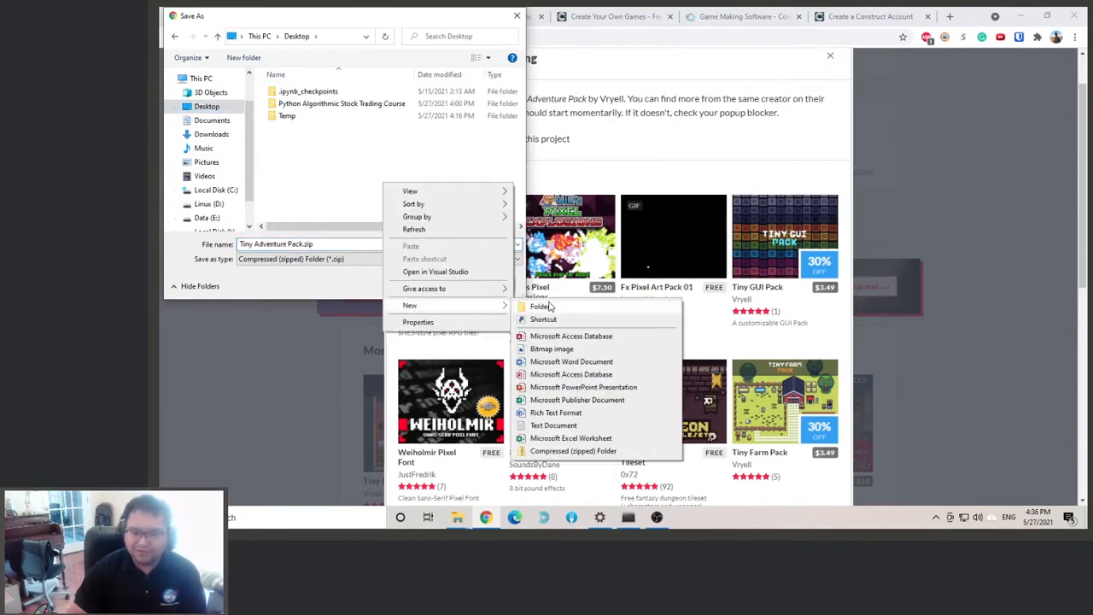
left_click(540, 307)
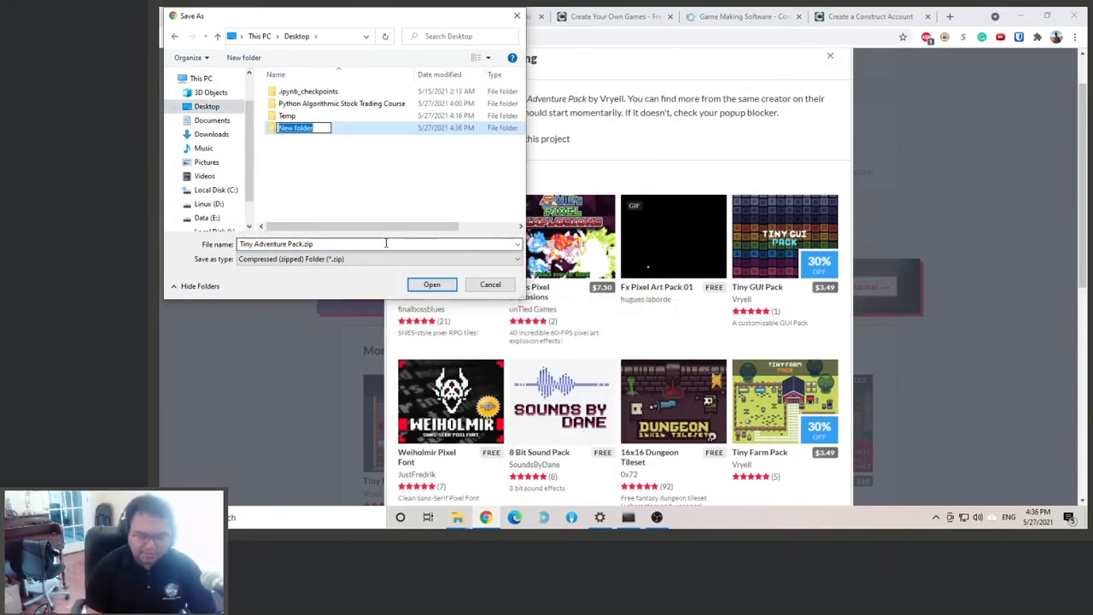
type("NAS")
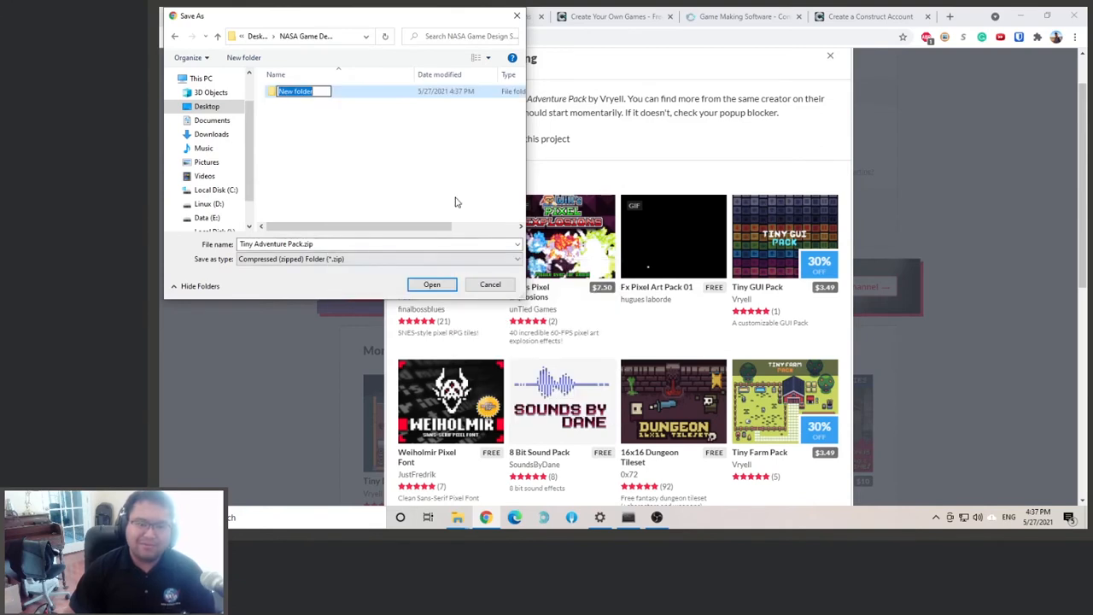
type("Ass")
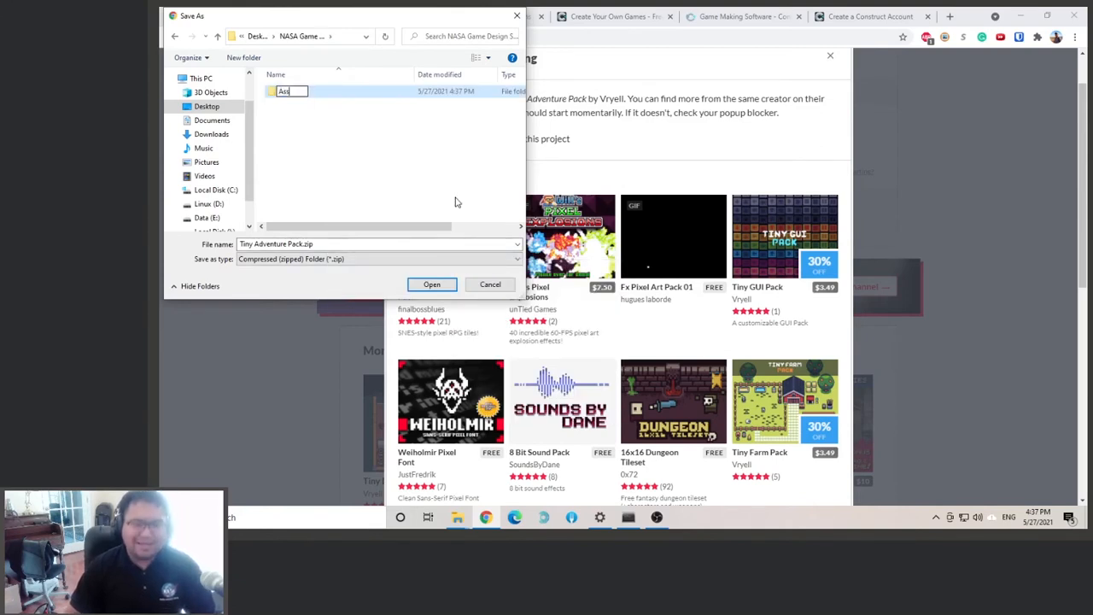
double_click(285, 92)
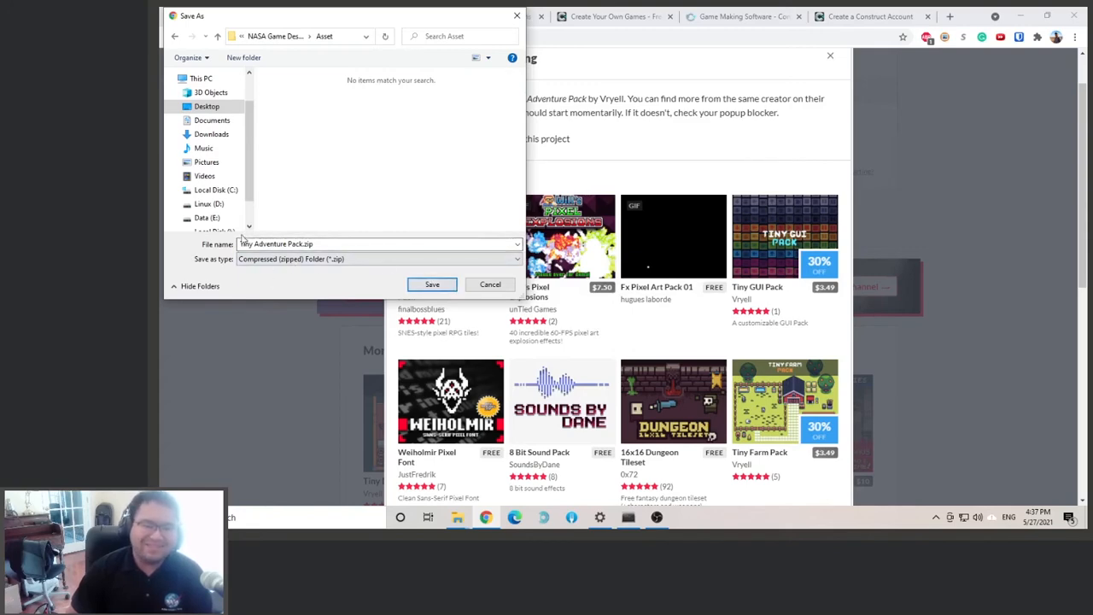
left_click(433, 285)
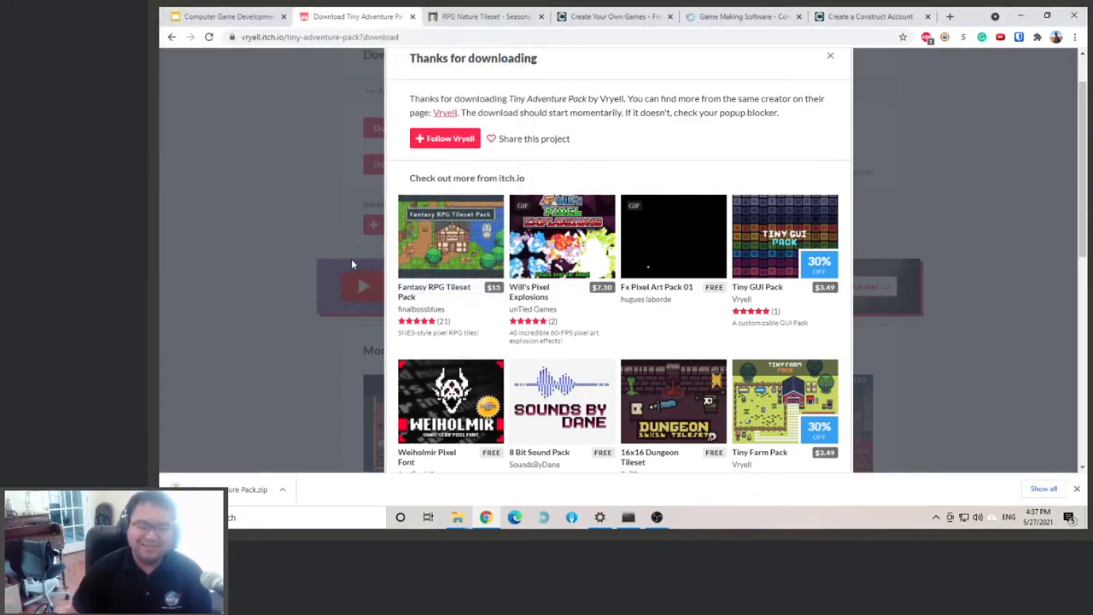
- Reach the RPG Nature Tileset's free download page via Download Now and 'No thanks'
left_click(485, 16)
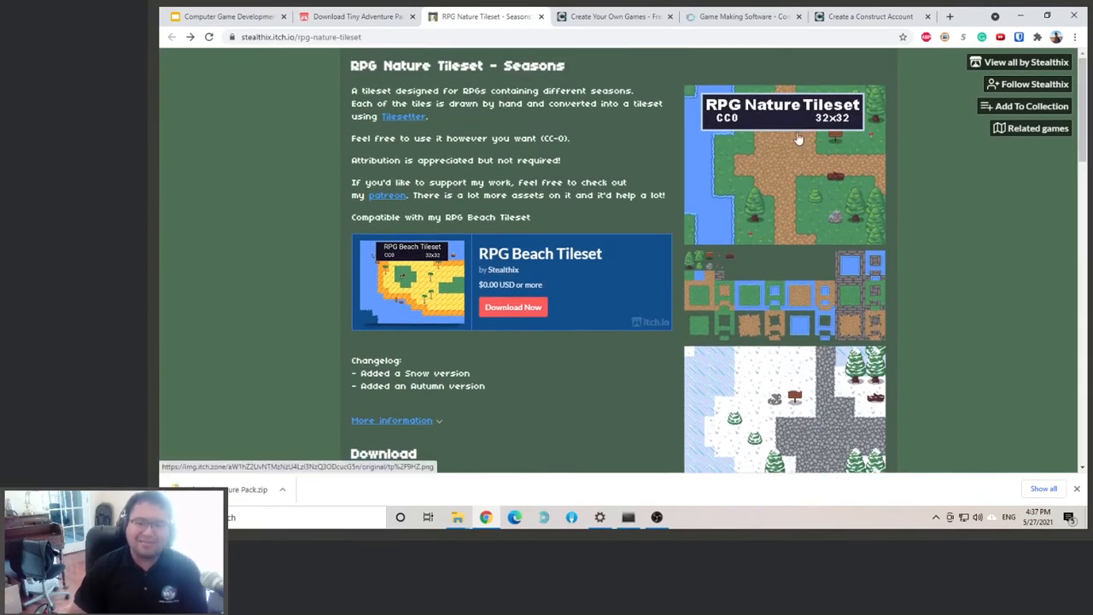
mouse_move(802, 217)
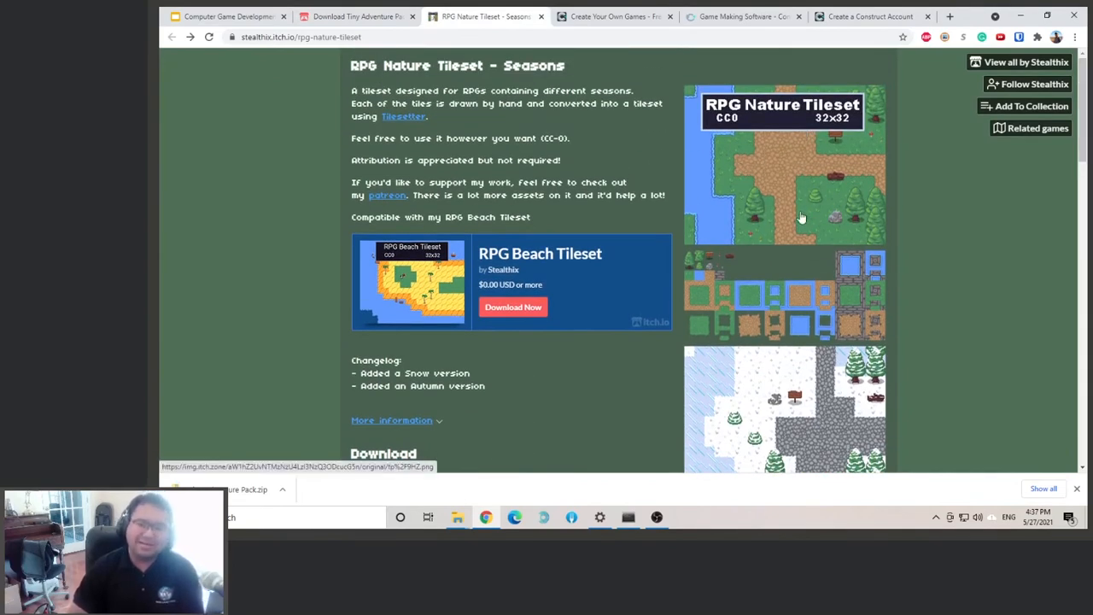
scroll("down", 3)
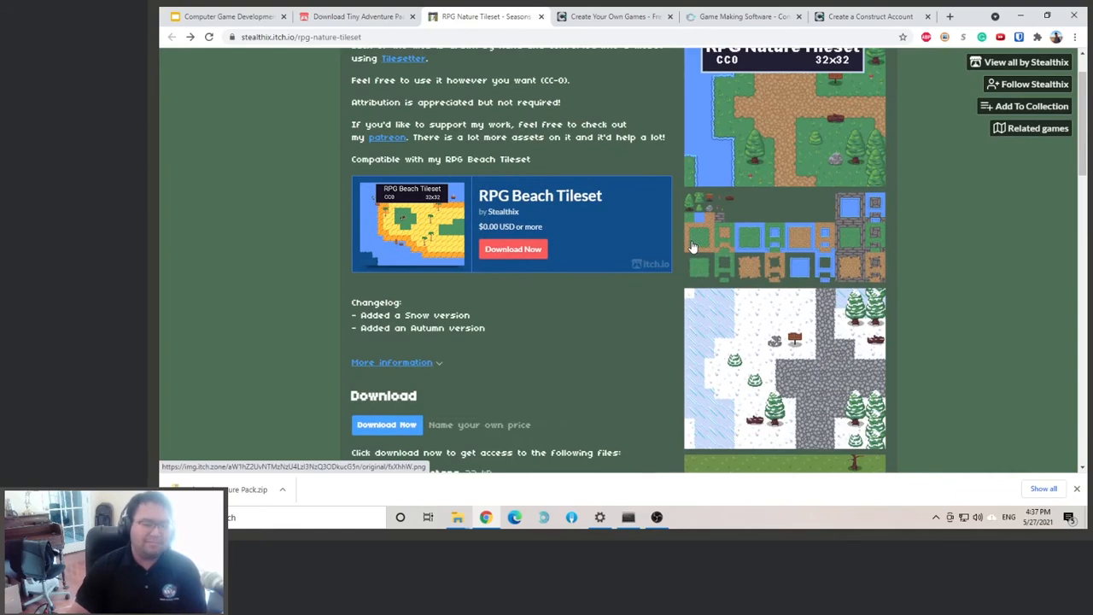
scroll("down", 3)
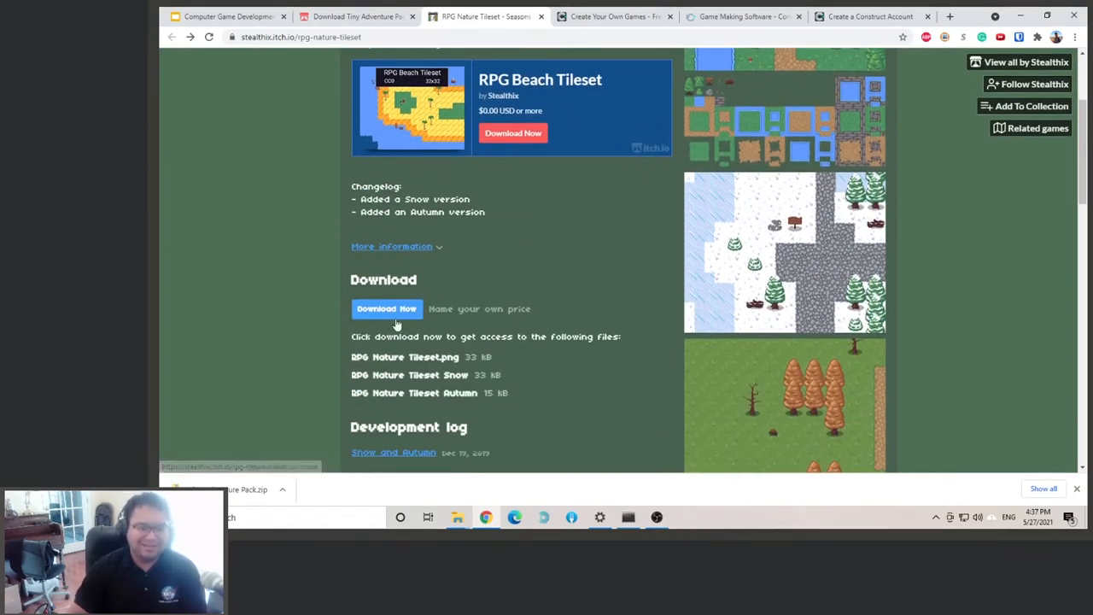
left_click(387, 308)
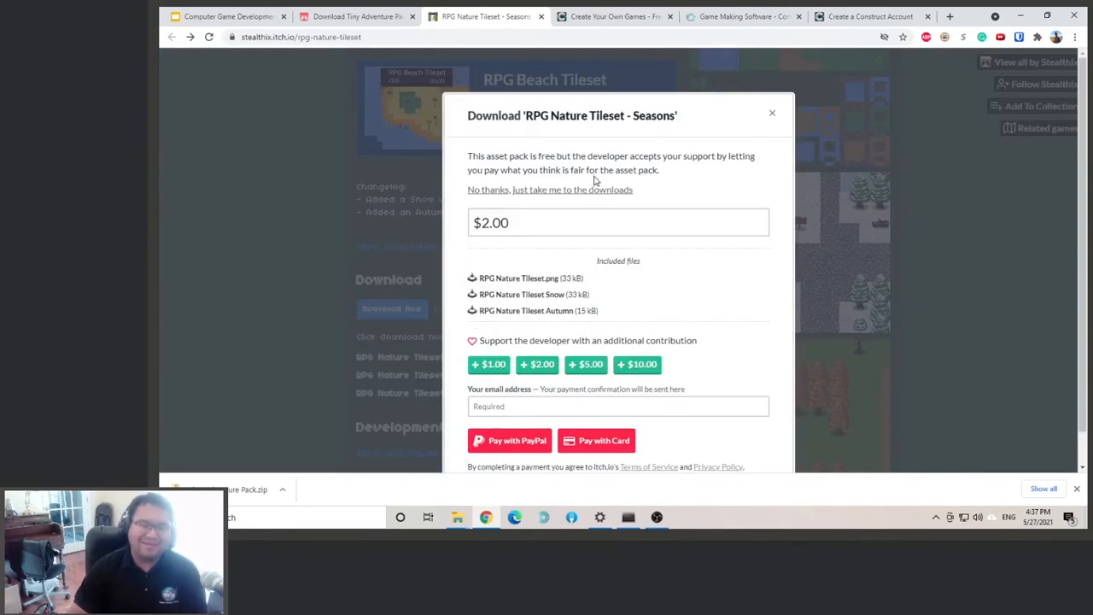
left_click(549, 189)
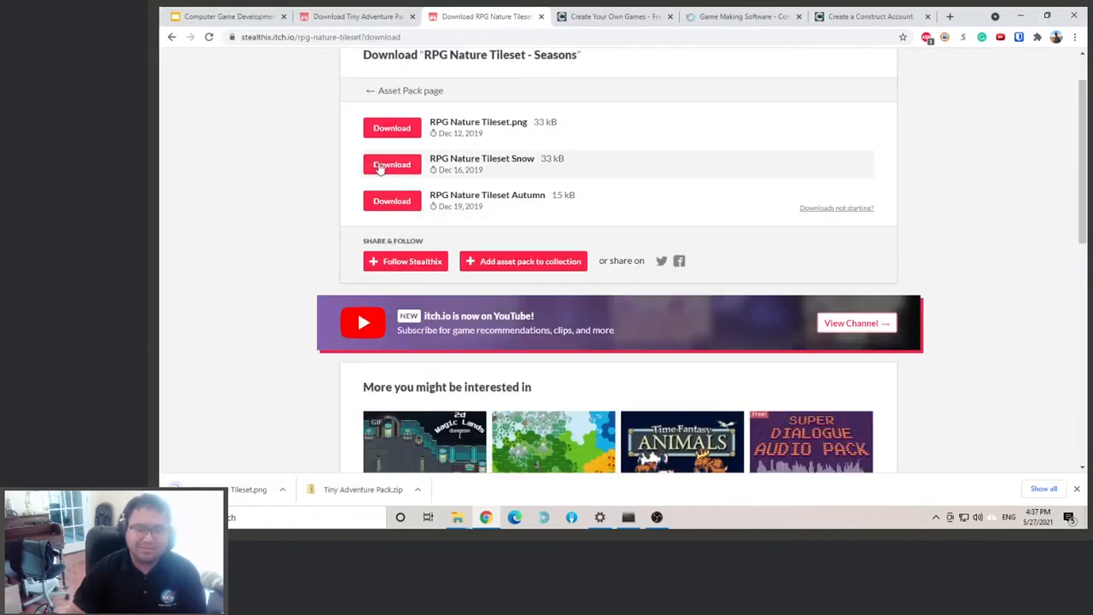
- Download the snow and autumn tileset PNGs into the Asset folder
left_click(392, 164)
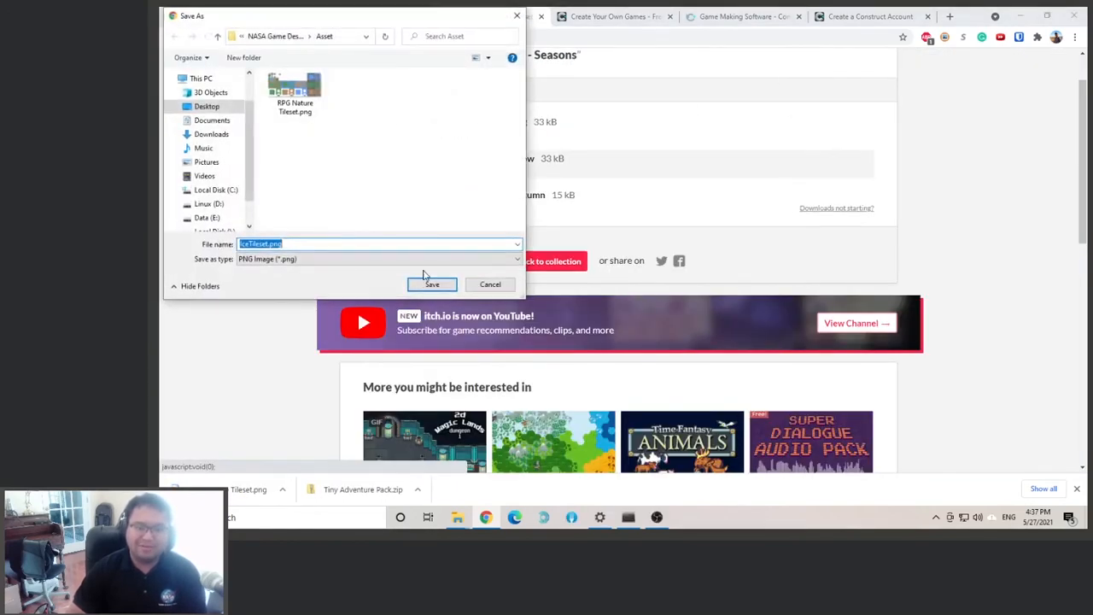
left_click(431, 283)
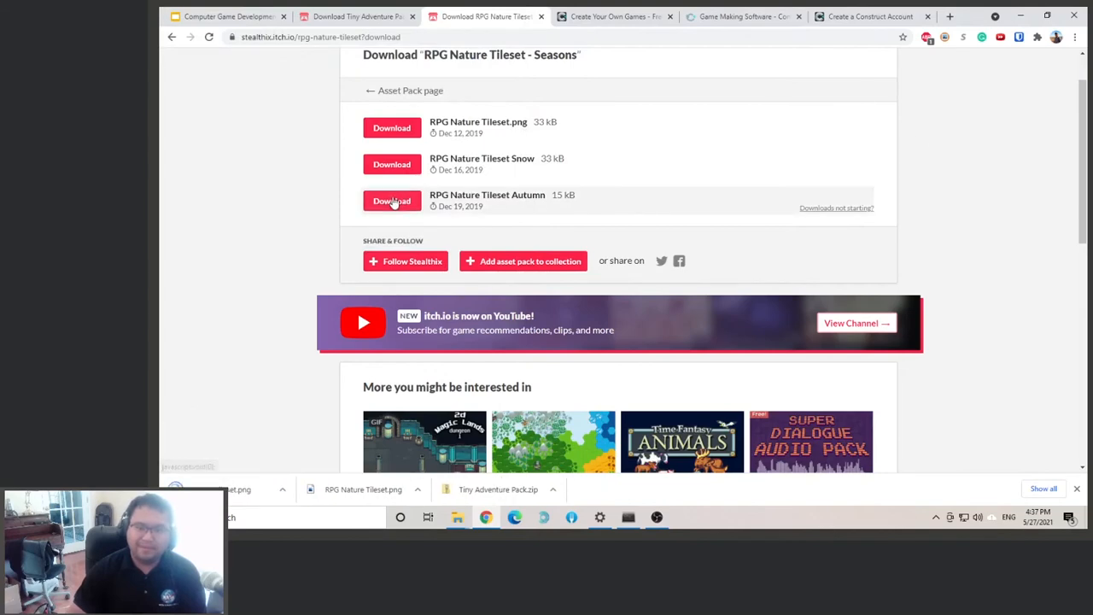
left_click(391, 201)
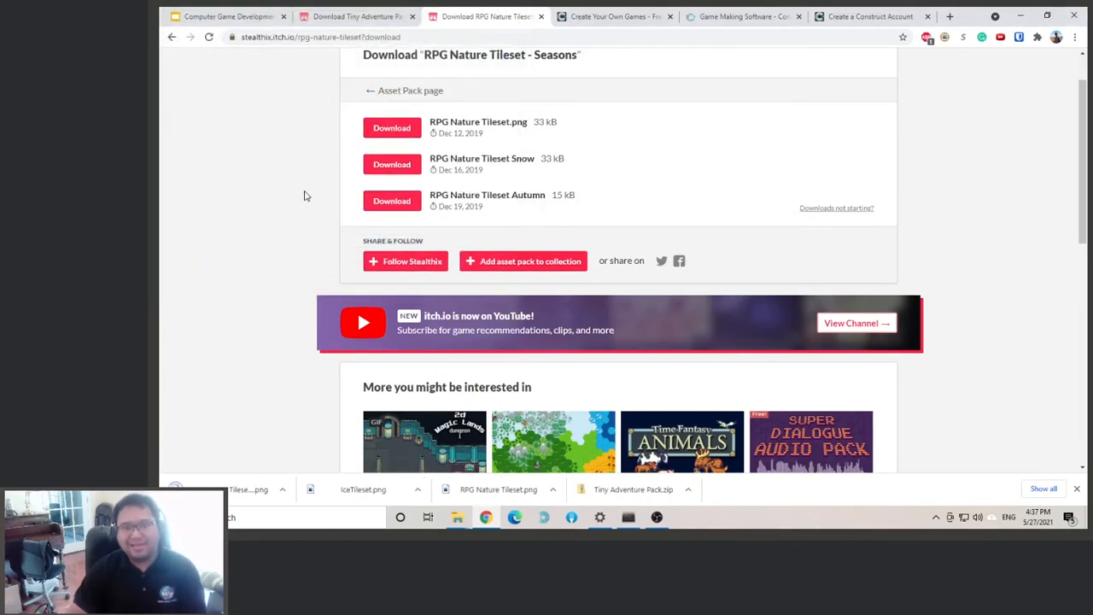
left_click(689, 490)
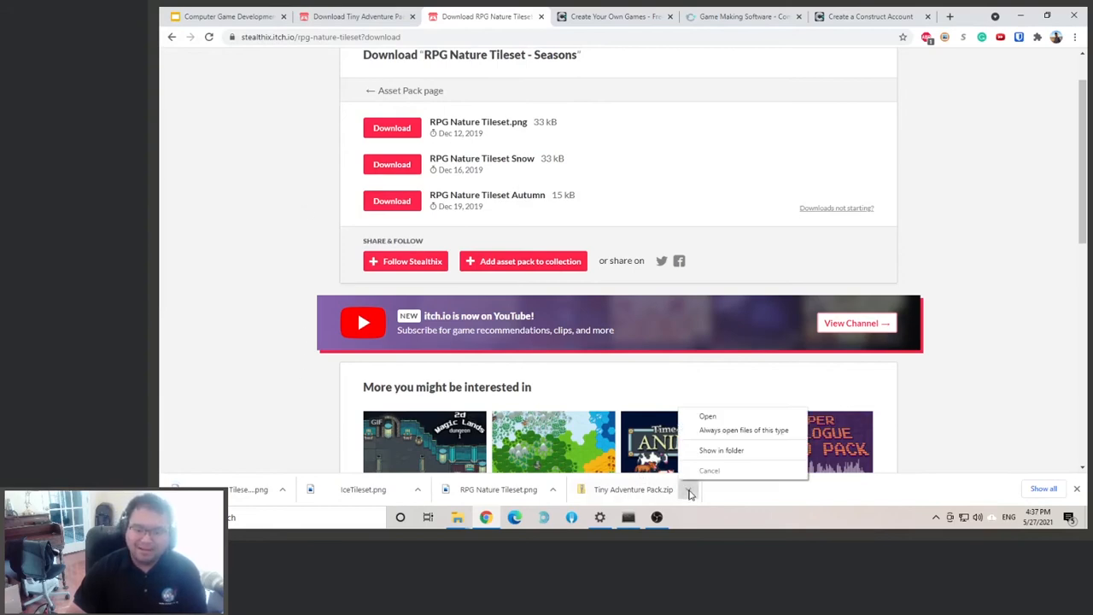
- Open the NASA Game Design > Asset folder and preview the autumn tileset image
left_click(722, 450)
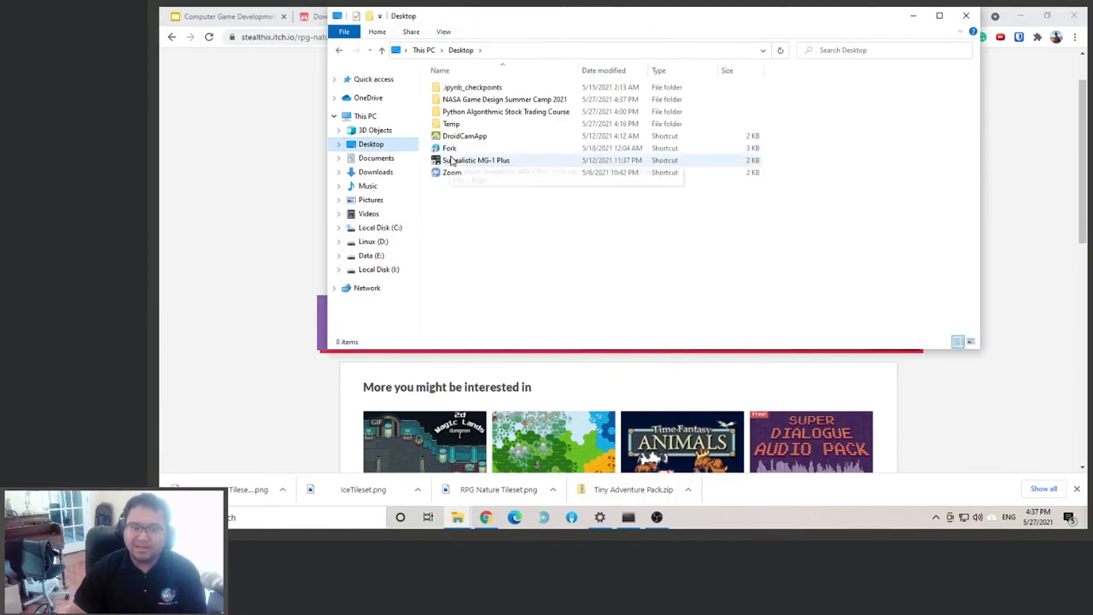
double_click(504, 99)
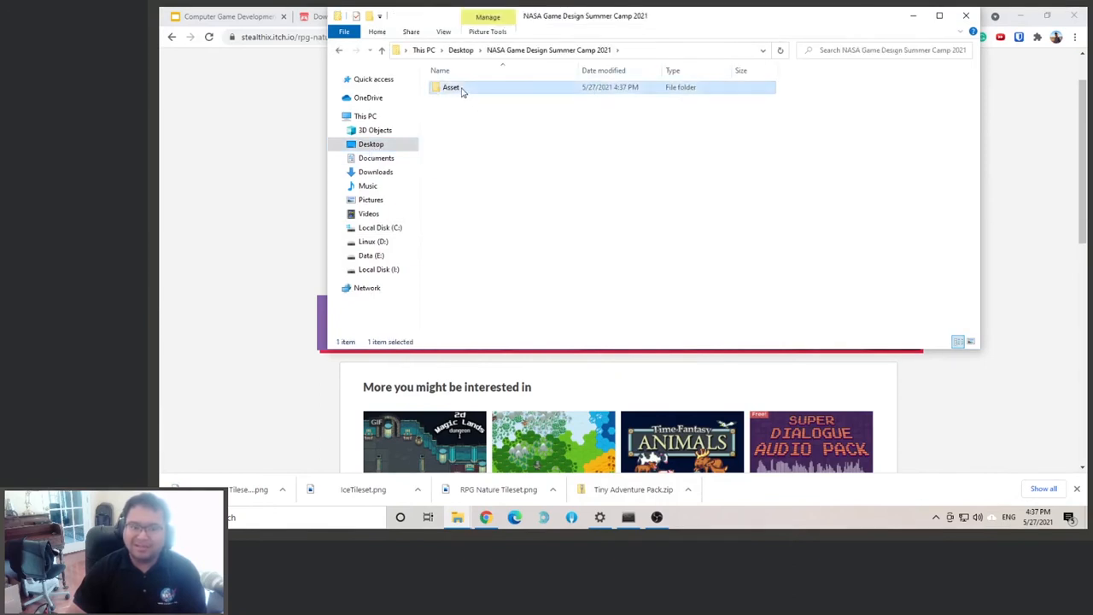
double_click(451, 86)
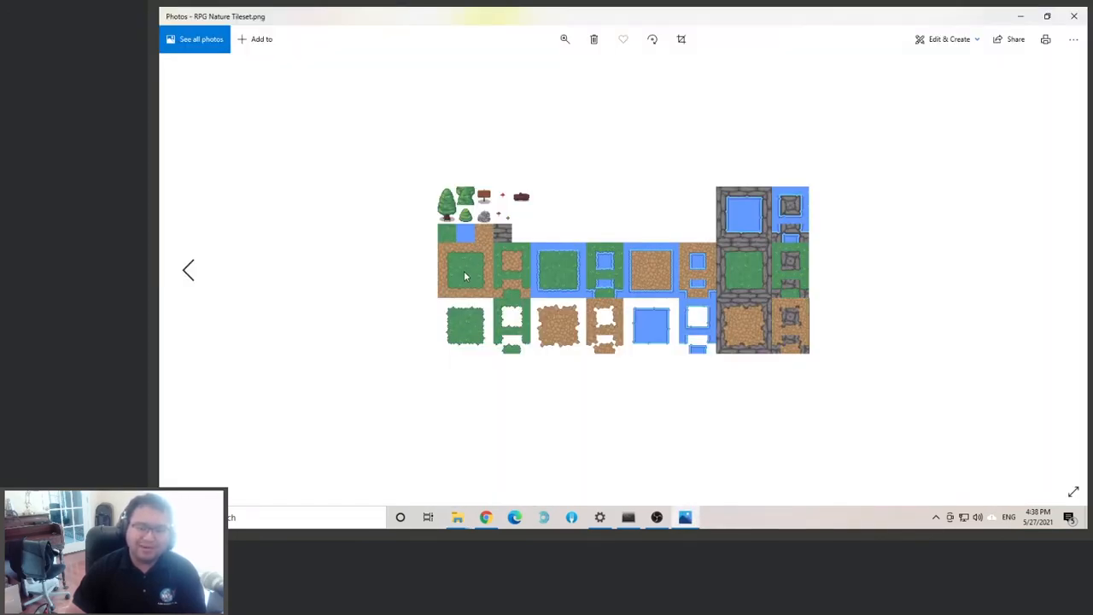
mouse_move(560, 297)
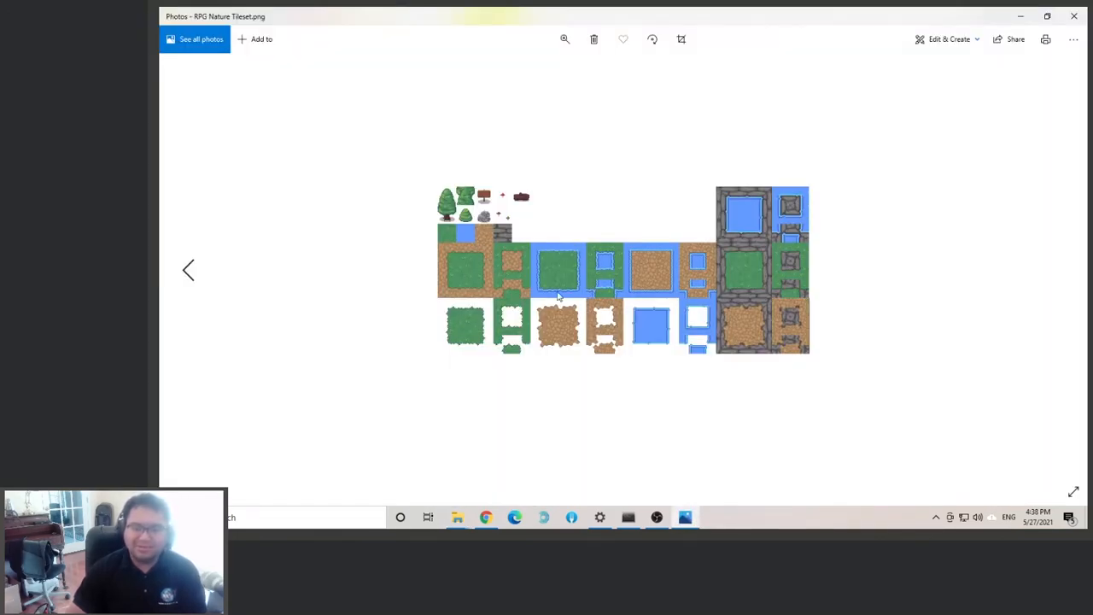
mouse_move(510, 177)
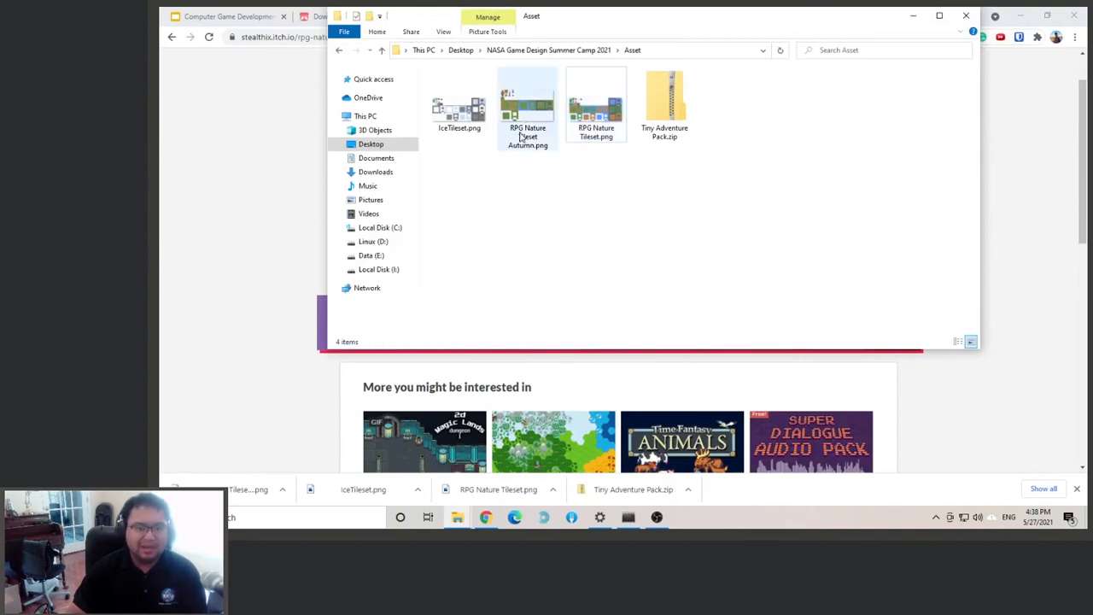
double_click(527, 103)
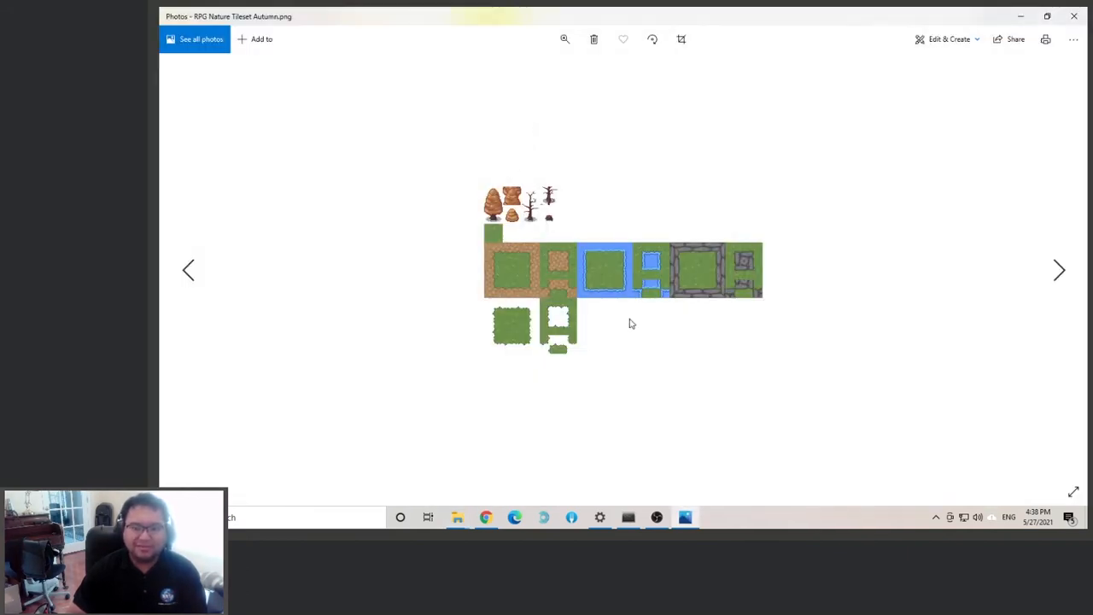
mouse_move(498, 212)
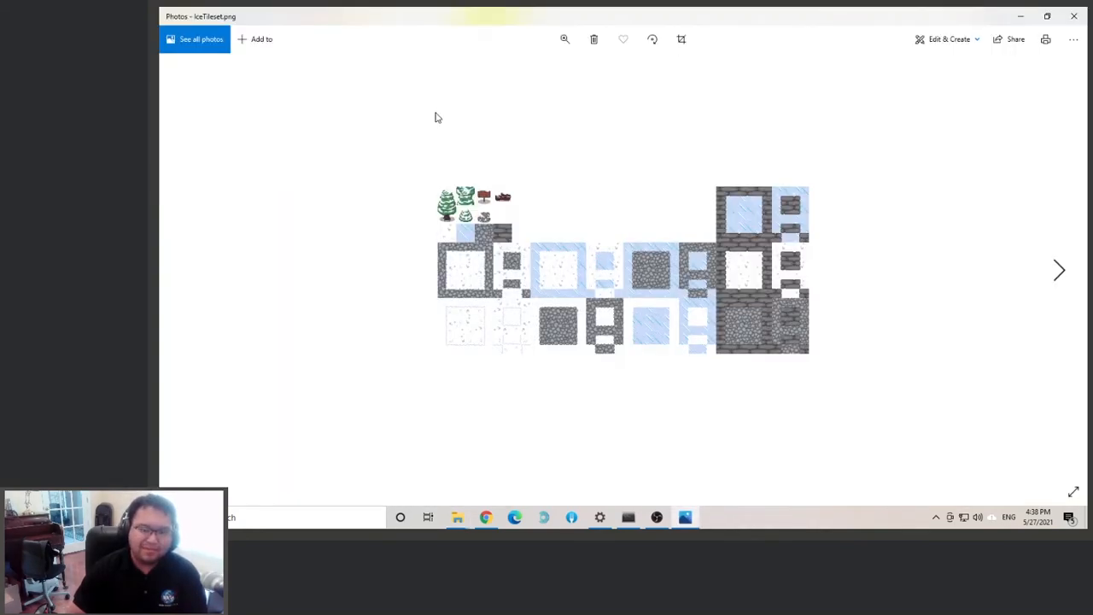
mouse_move(1077, 120)
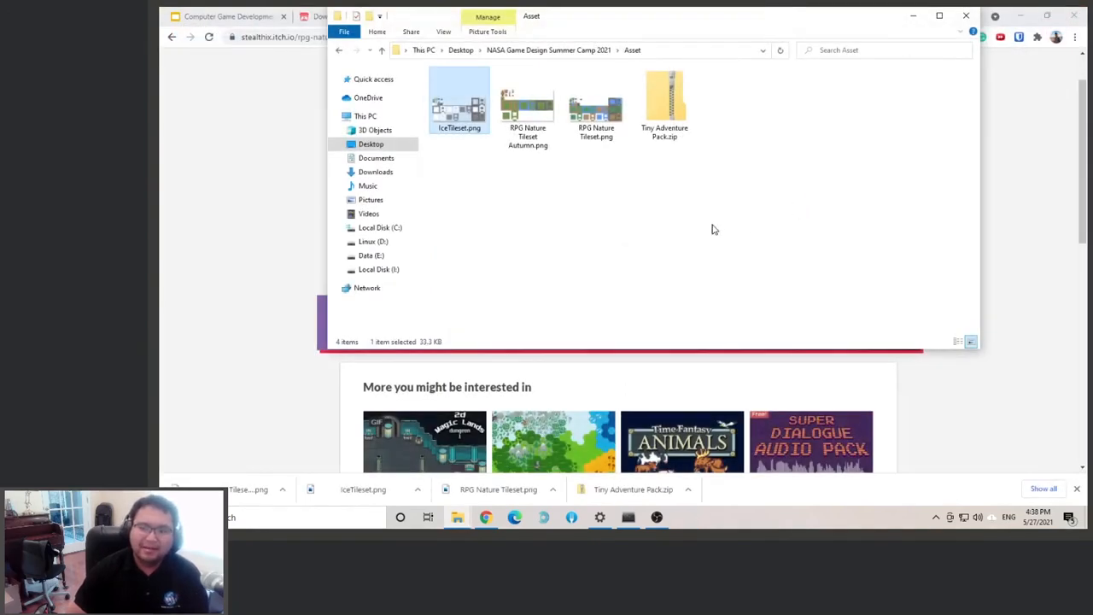
- Extract Tiny Adventure Pack.zip into the Asset folder with Extract All
left_click(665, 103)
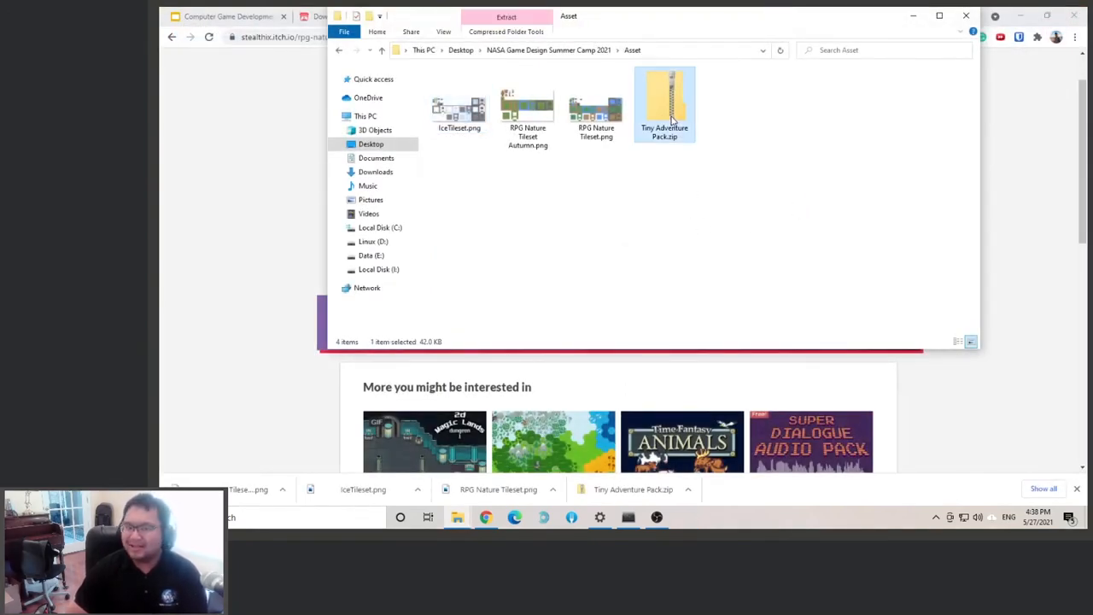
right_click(664, 102)
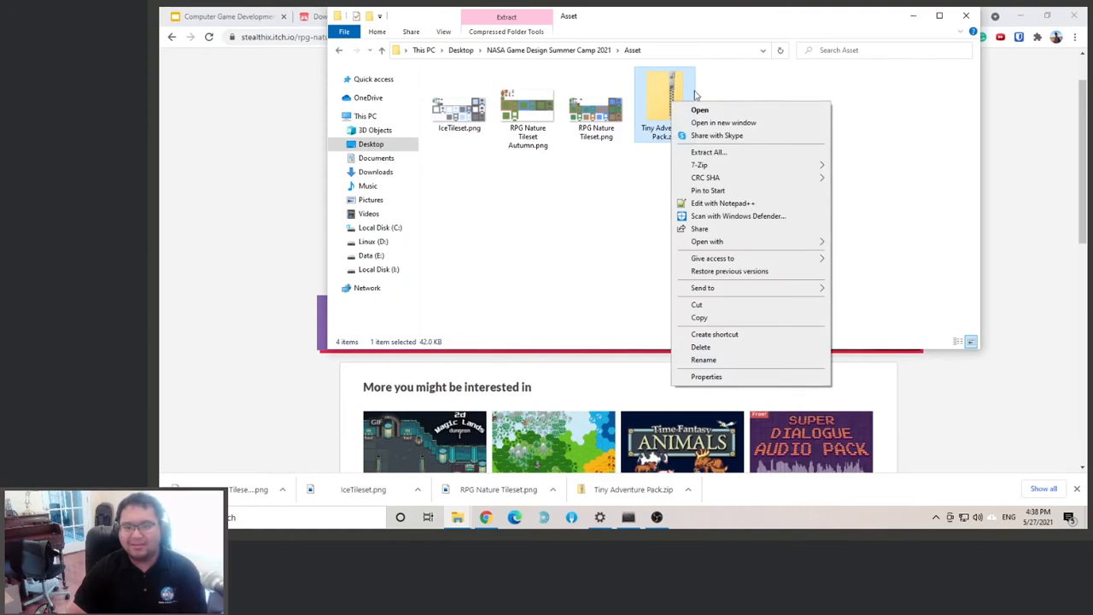
left_click(708, 152)
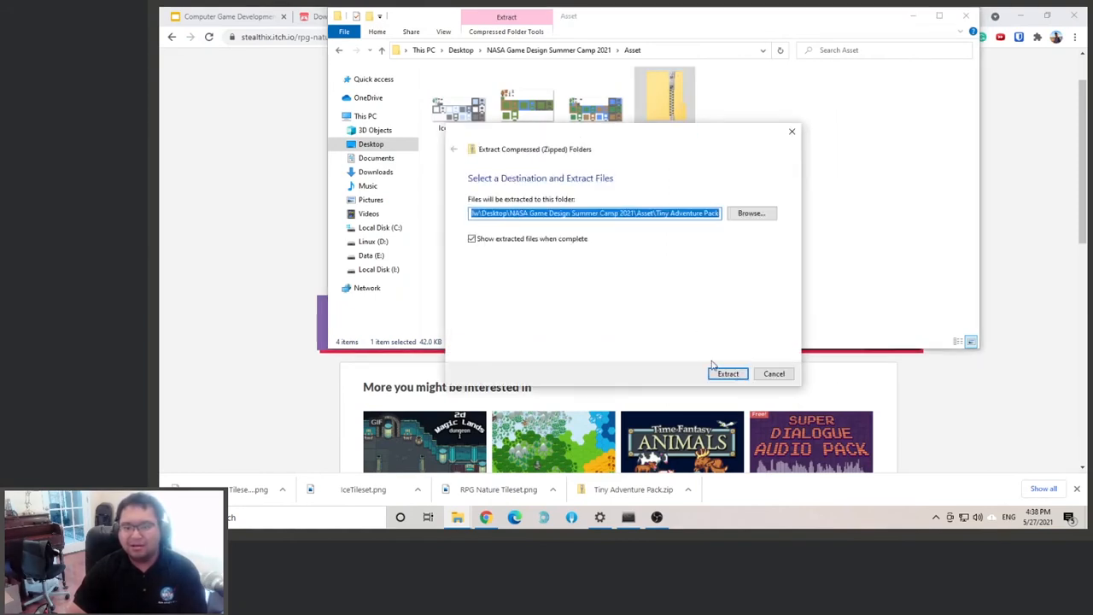
left_click(726, 374)
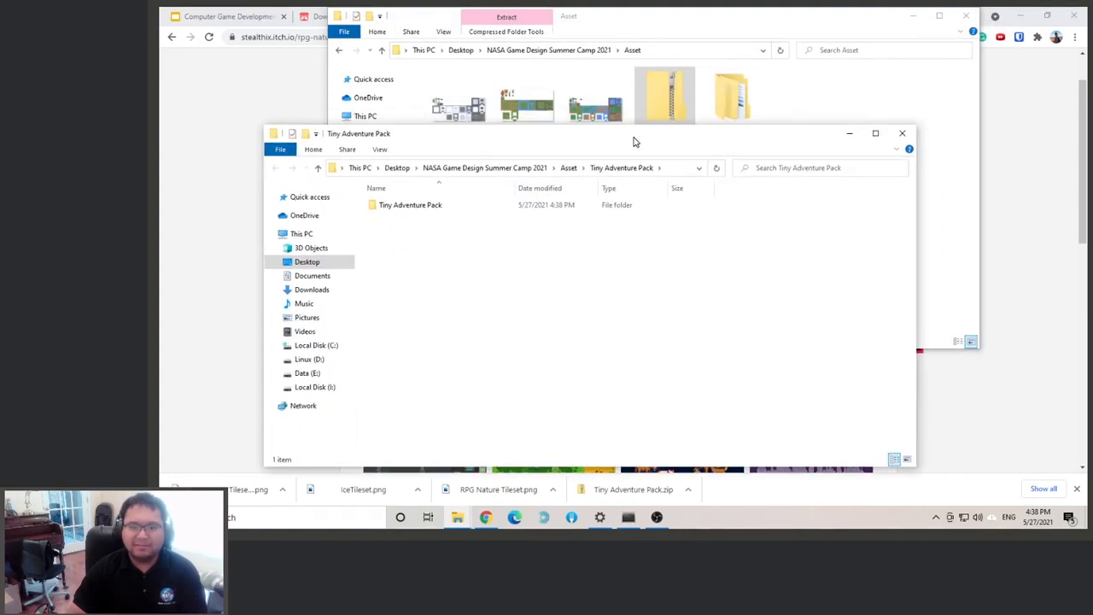
- Browse to Character > Skeleton > Walk and open Skel_walk_right.png
double_click(410, 205)
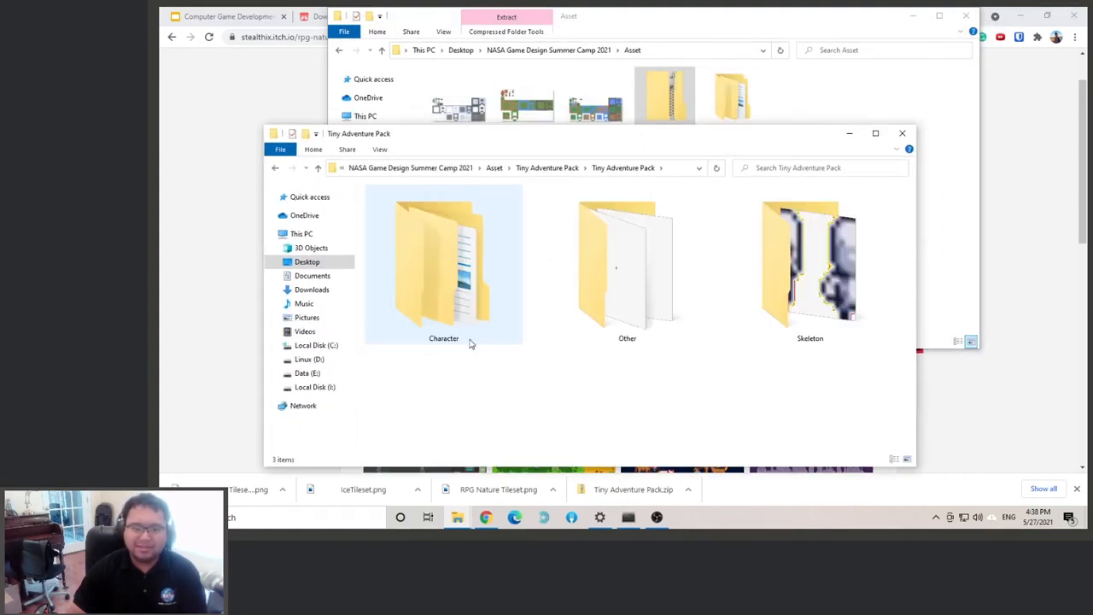
mouse_move(809, 265)
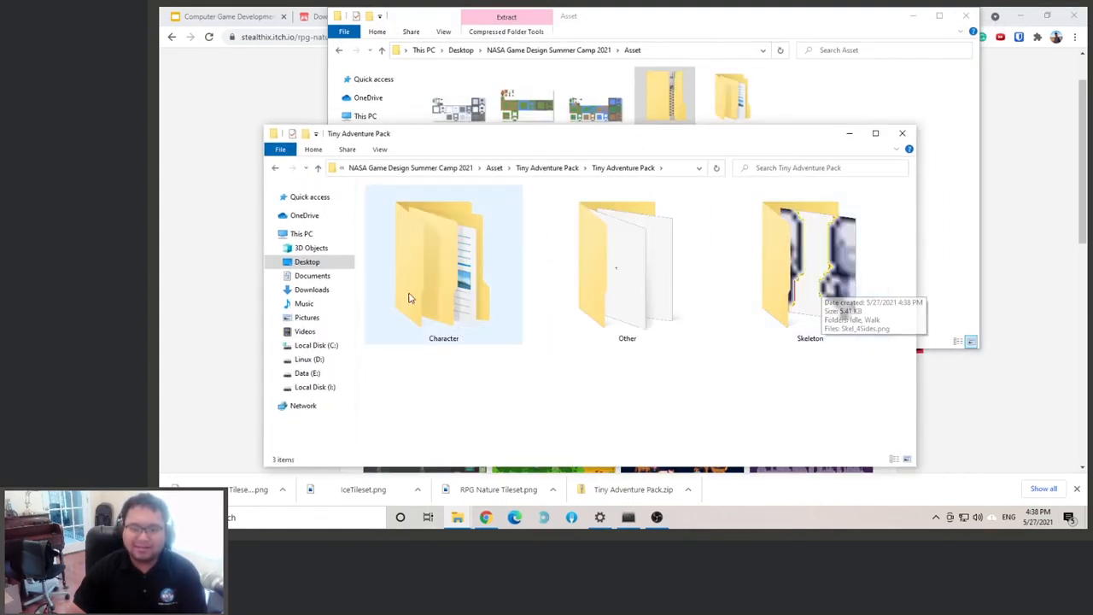
double_click(443, 265)
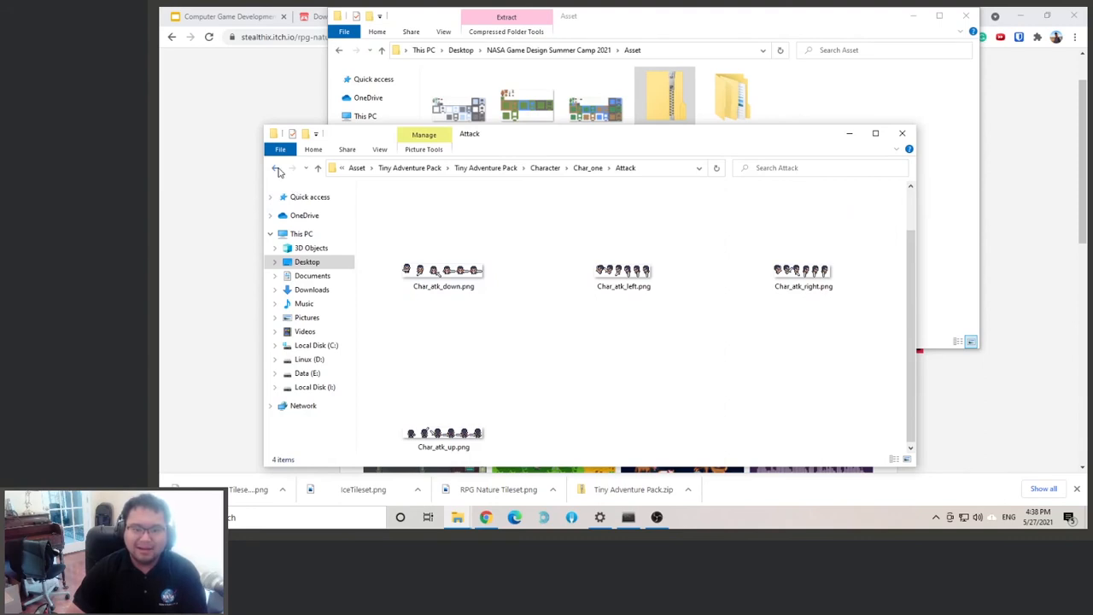
left_click(275, 168)
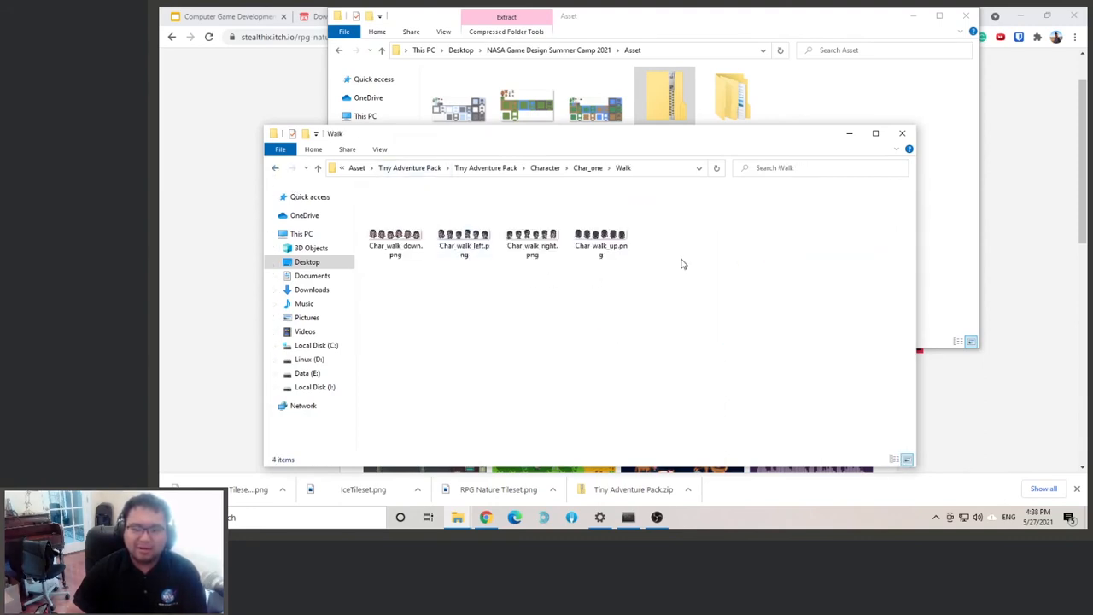
mouse_move(566, 334)
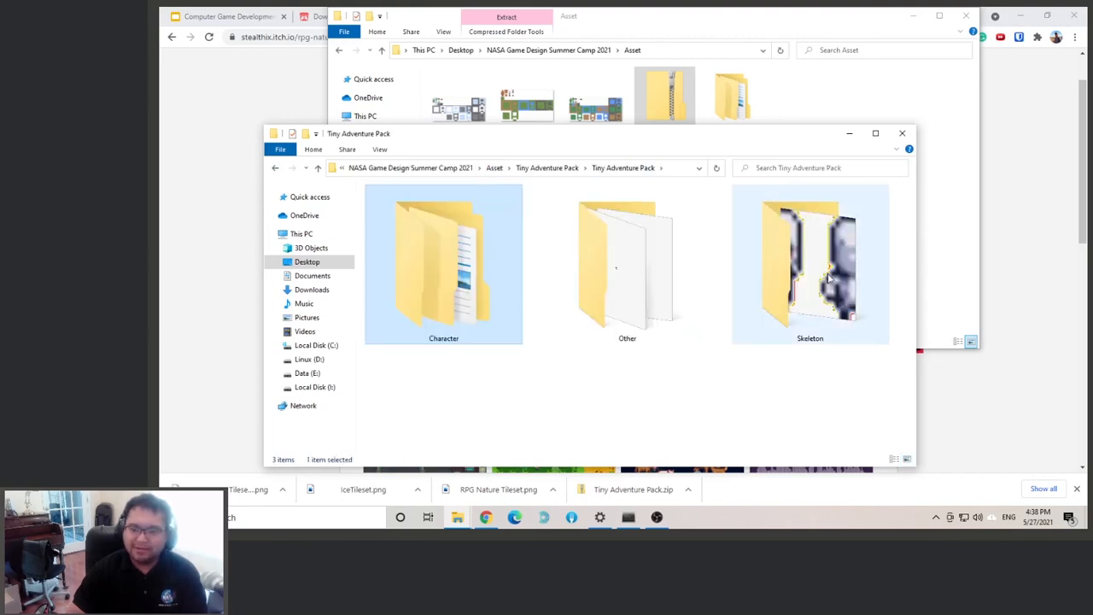
double_click(809, 256)
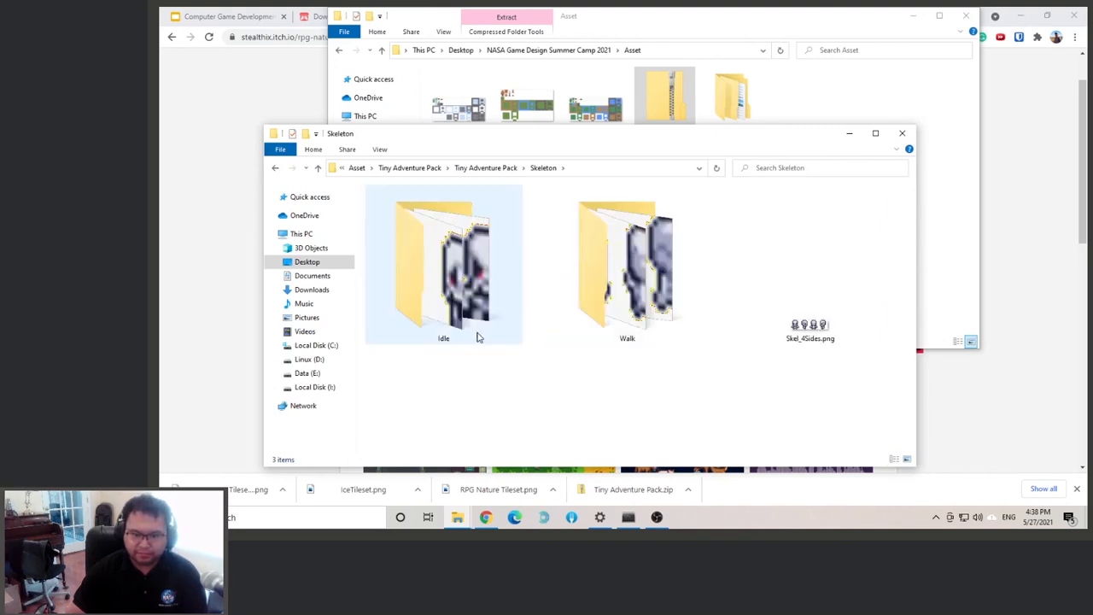
double_click(627, 265)
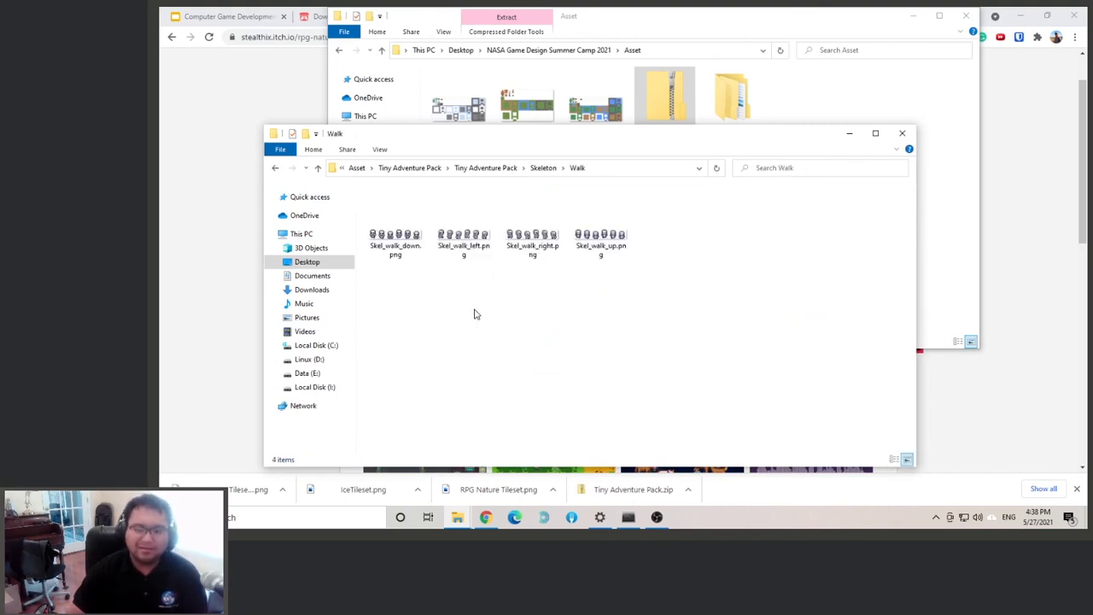
double_click(533, 239)
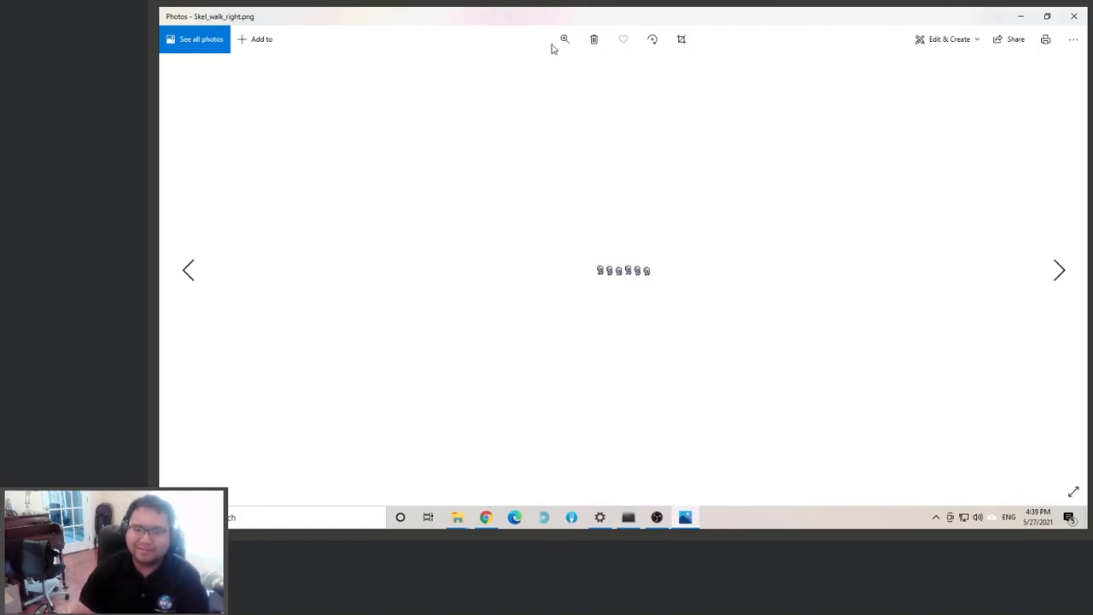
- Zoom in on the Skel_walk_right sprite sheet's six walking frames
left_click(565, 39)
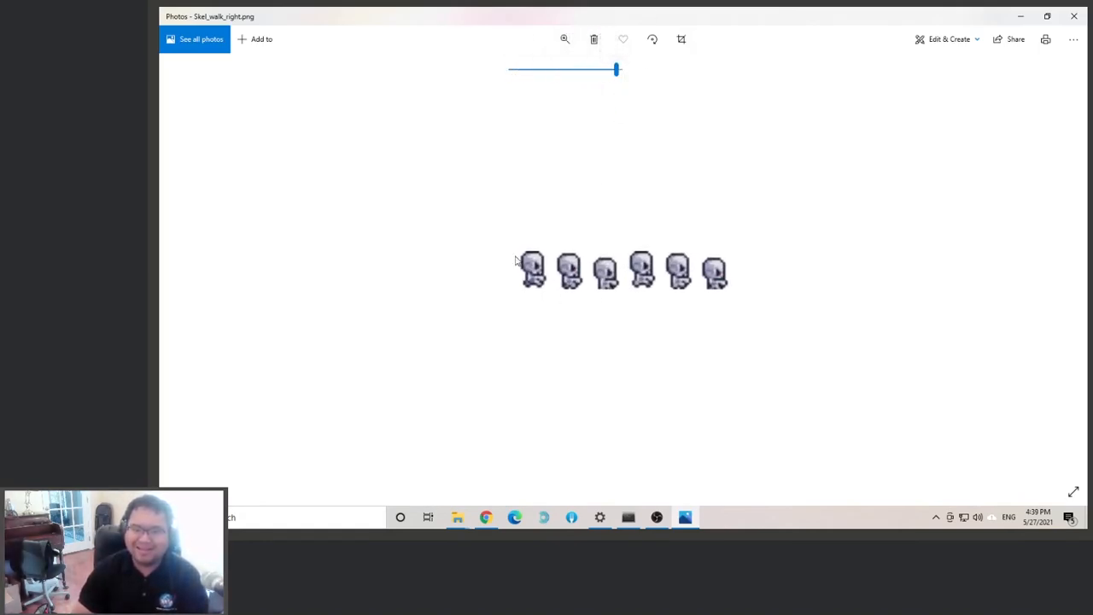
mouse_move(503, 244)
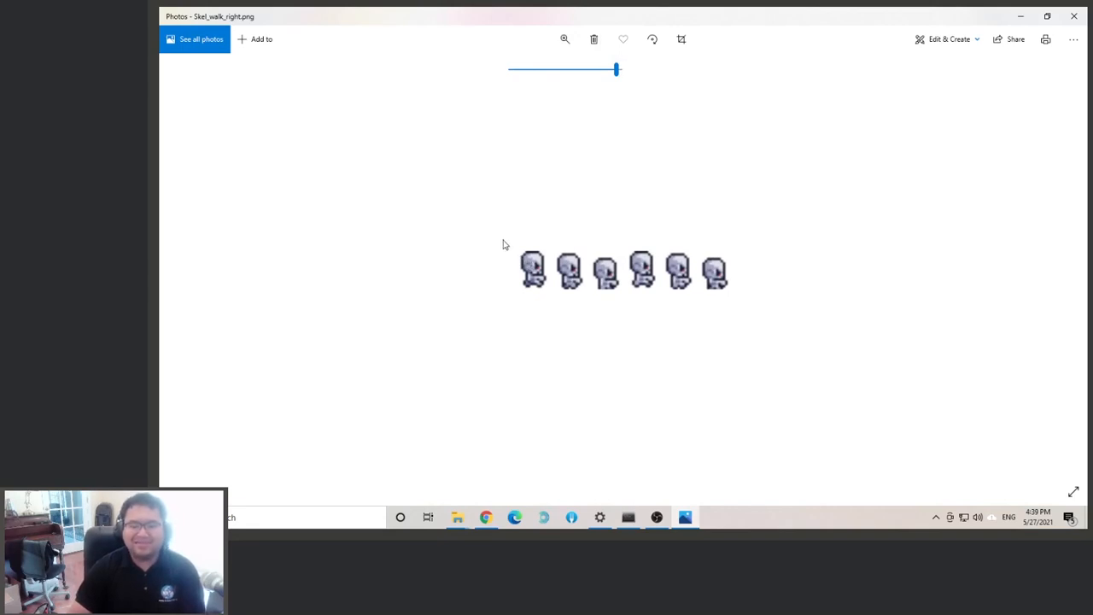
mouse_move(493, 251)
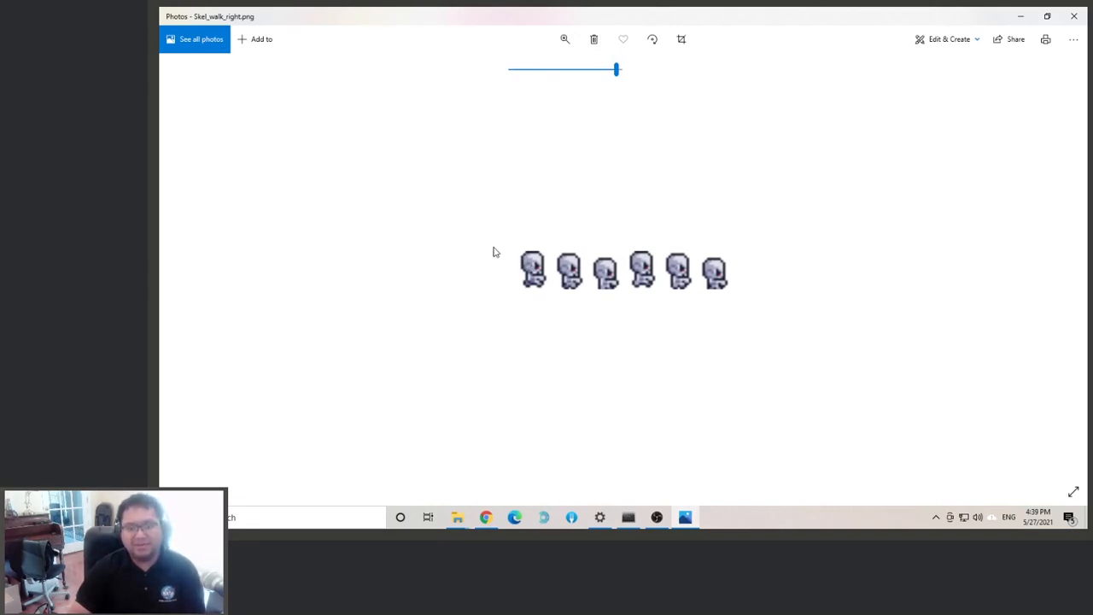
mouse_move(532, 265)
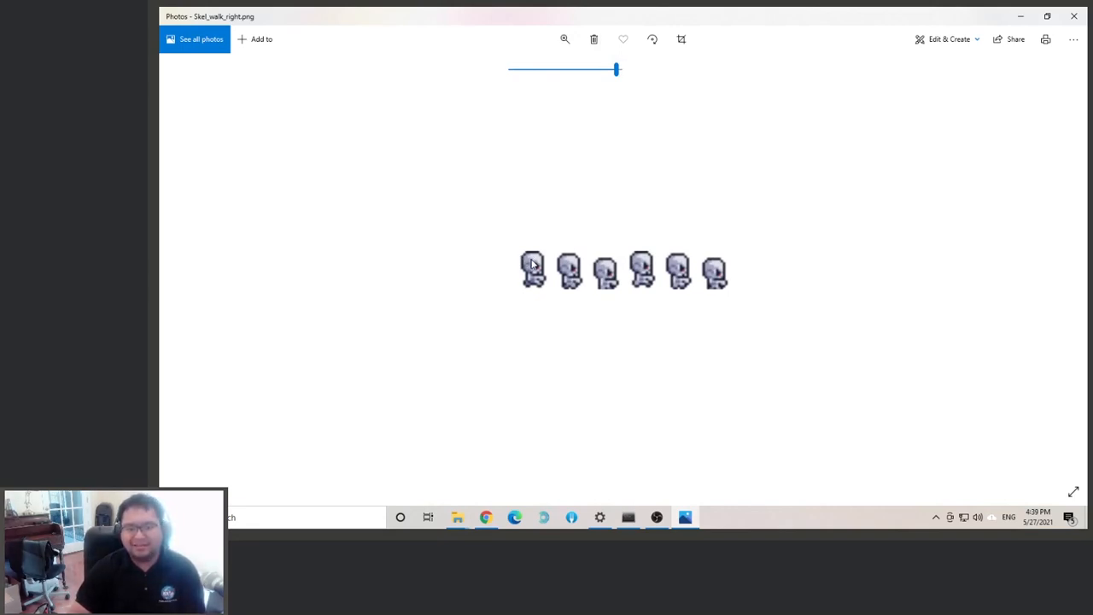
mouse_move(721, 275)
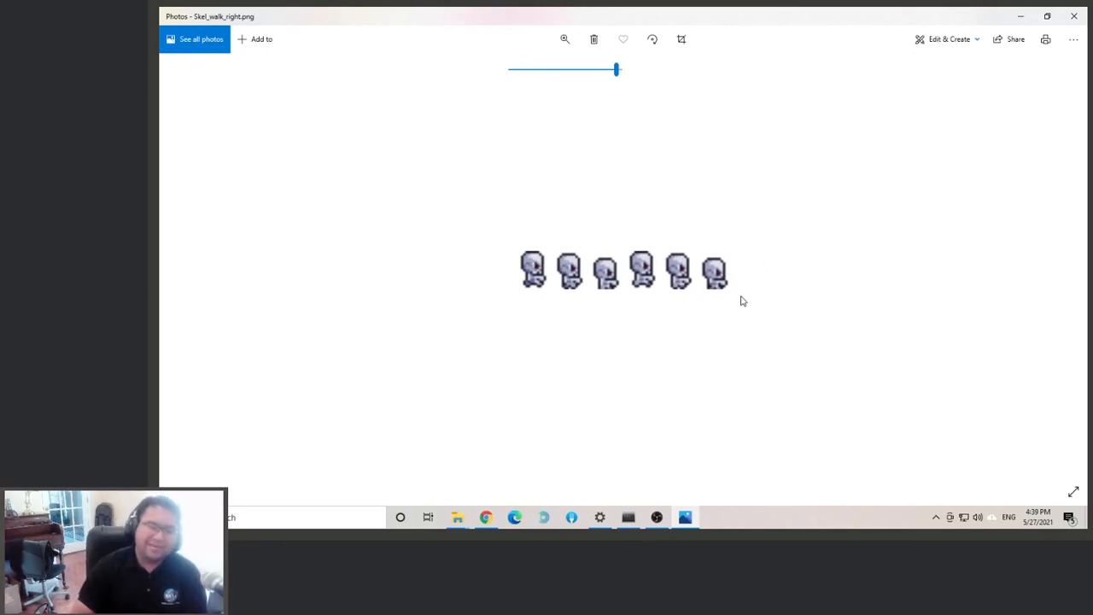
mouse_move(1074, 17)
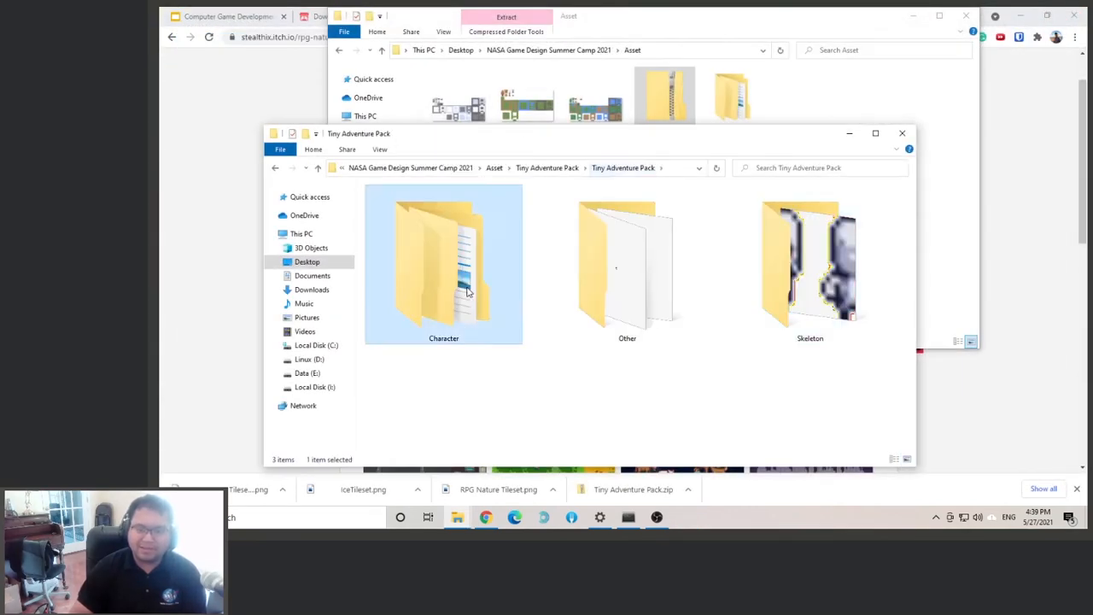
- Open Char_atk_down.png from Character > Attack, zoom to max, then select Char_atk_right.png
double_click(443, 263)
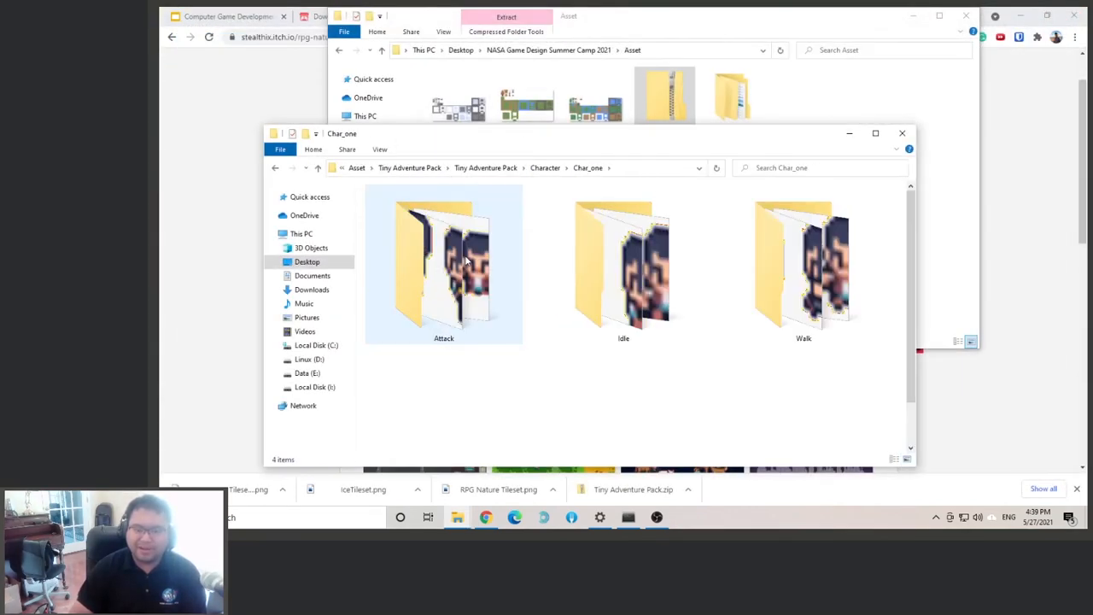
double_click(443, 265)
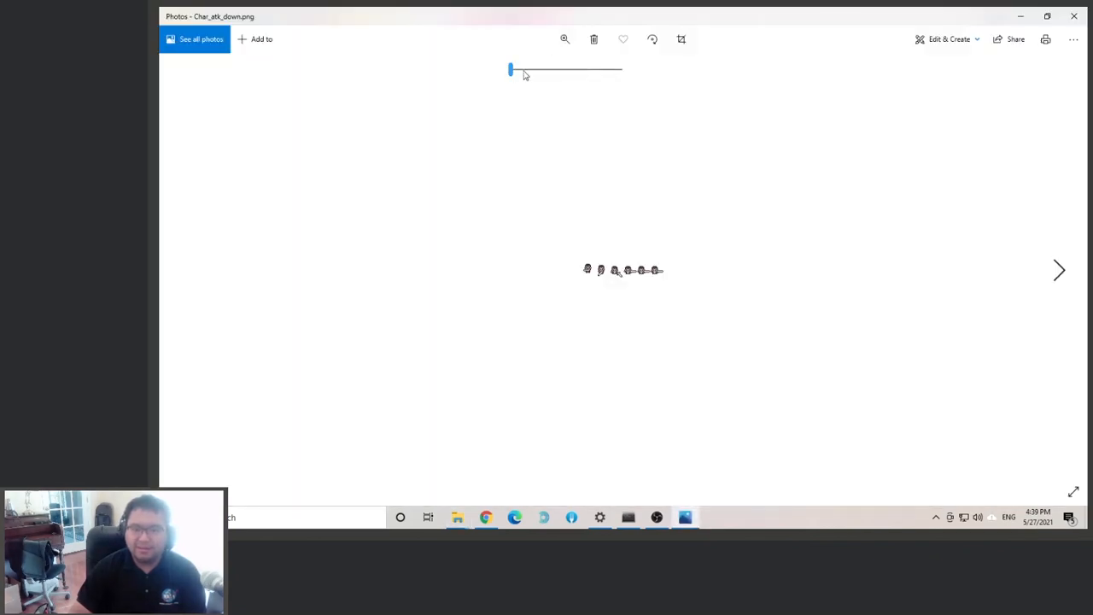
left_click_drag(511, 69, 619, 69)
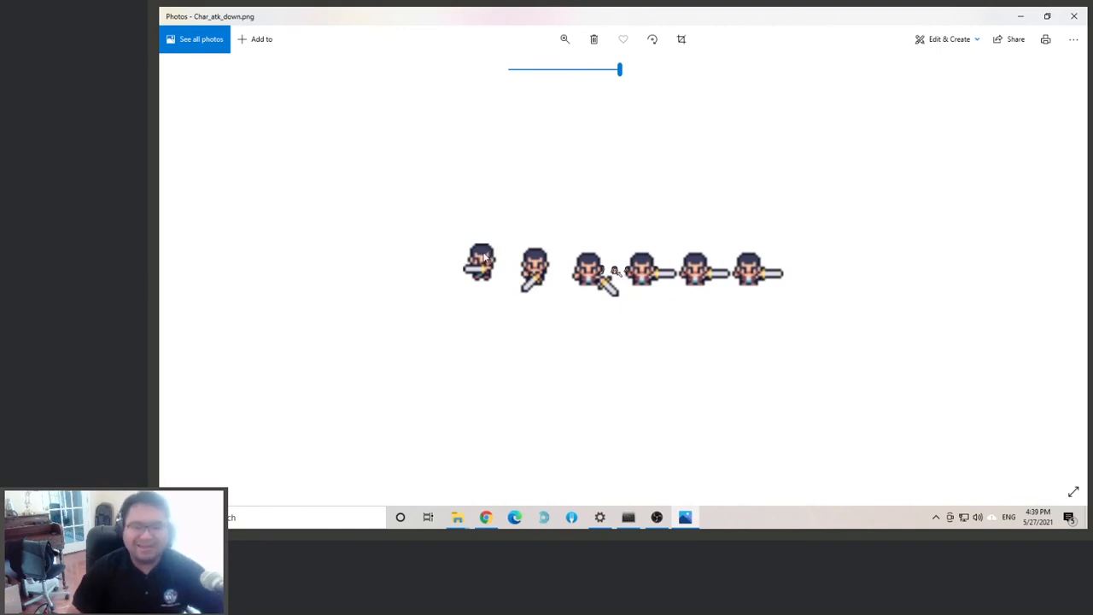
mouse_move(829, 270)
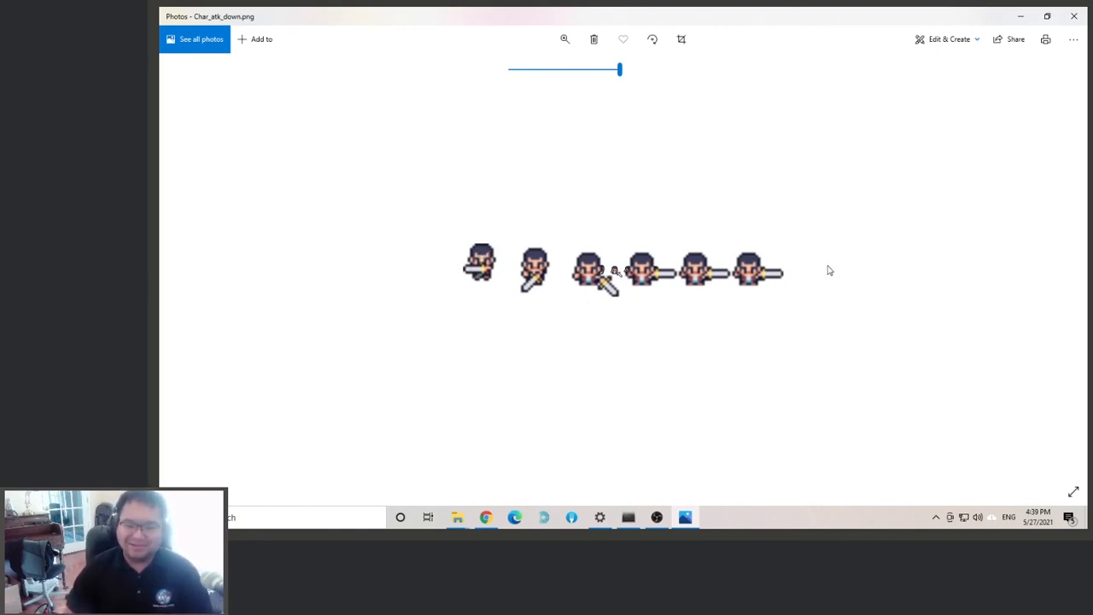
mouse_move(754, 295)
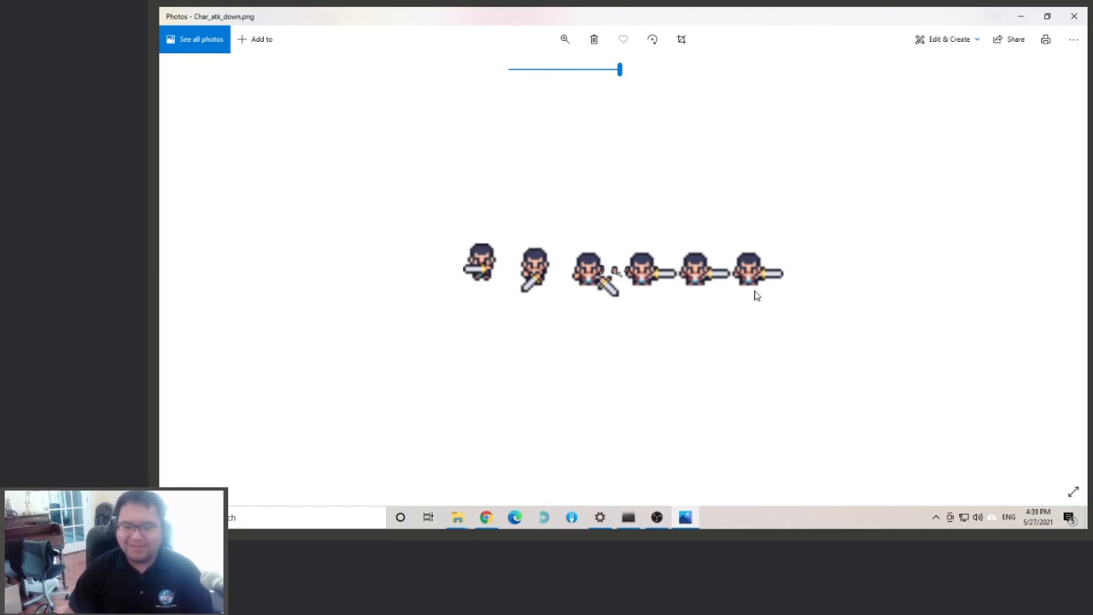
mouse_move(709, 239)
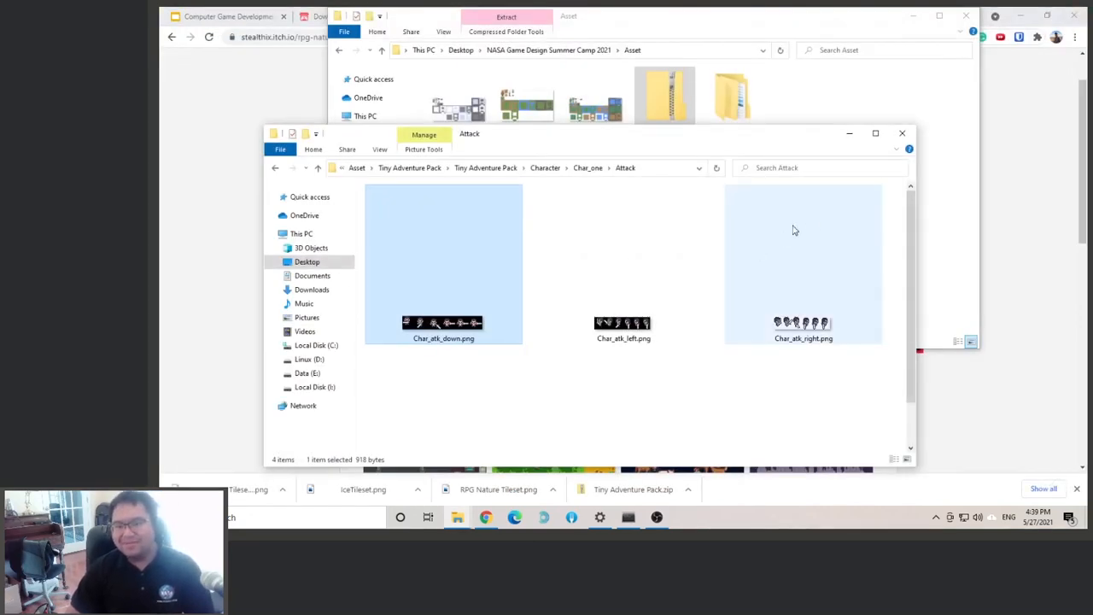
left_click(803, 324)
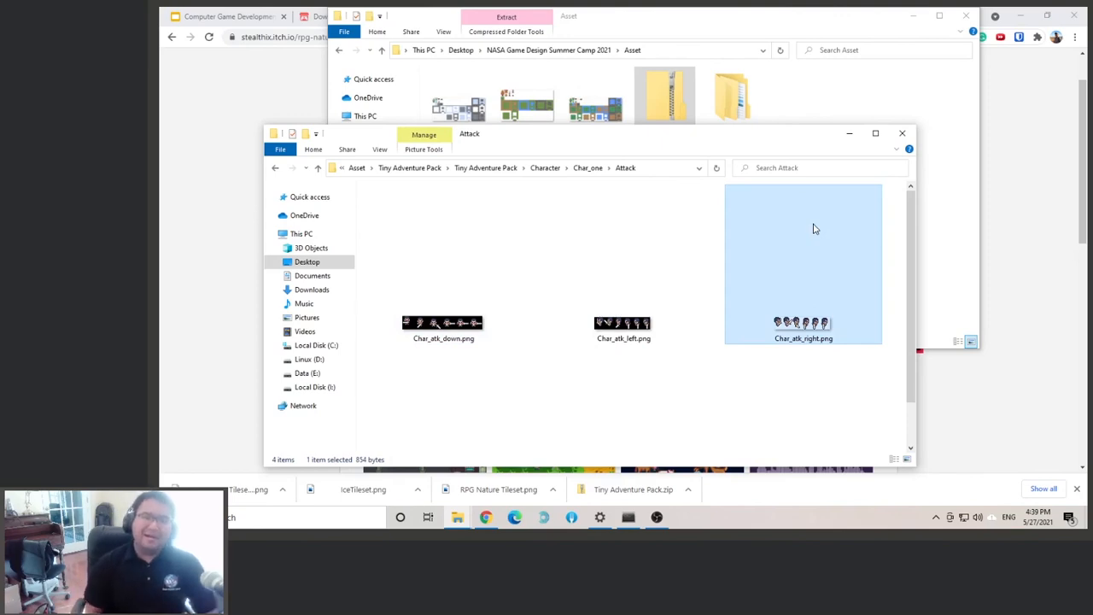